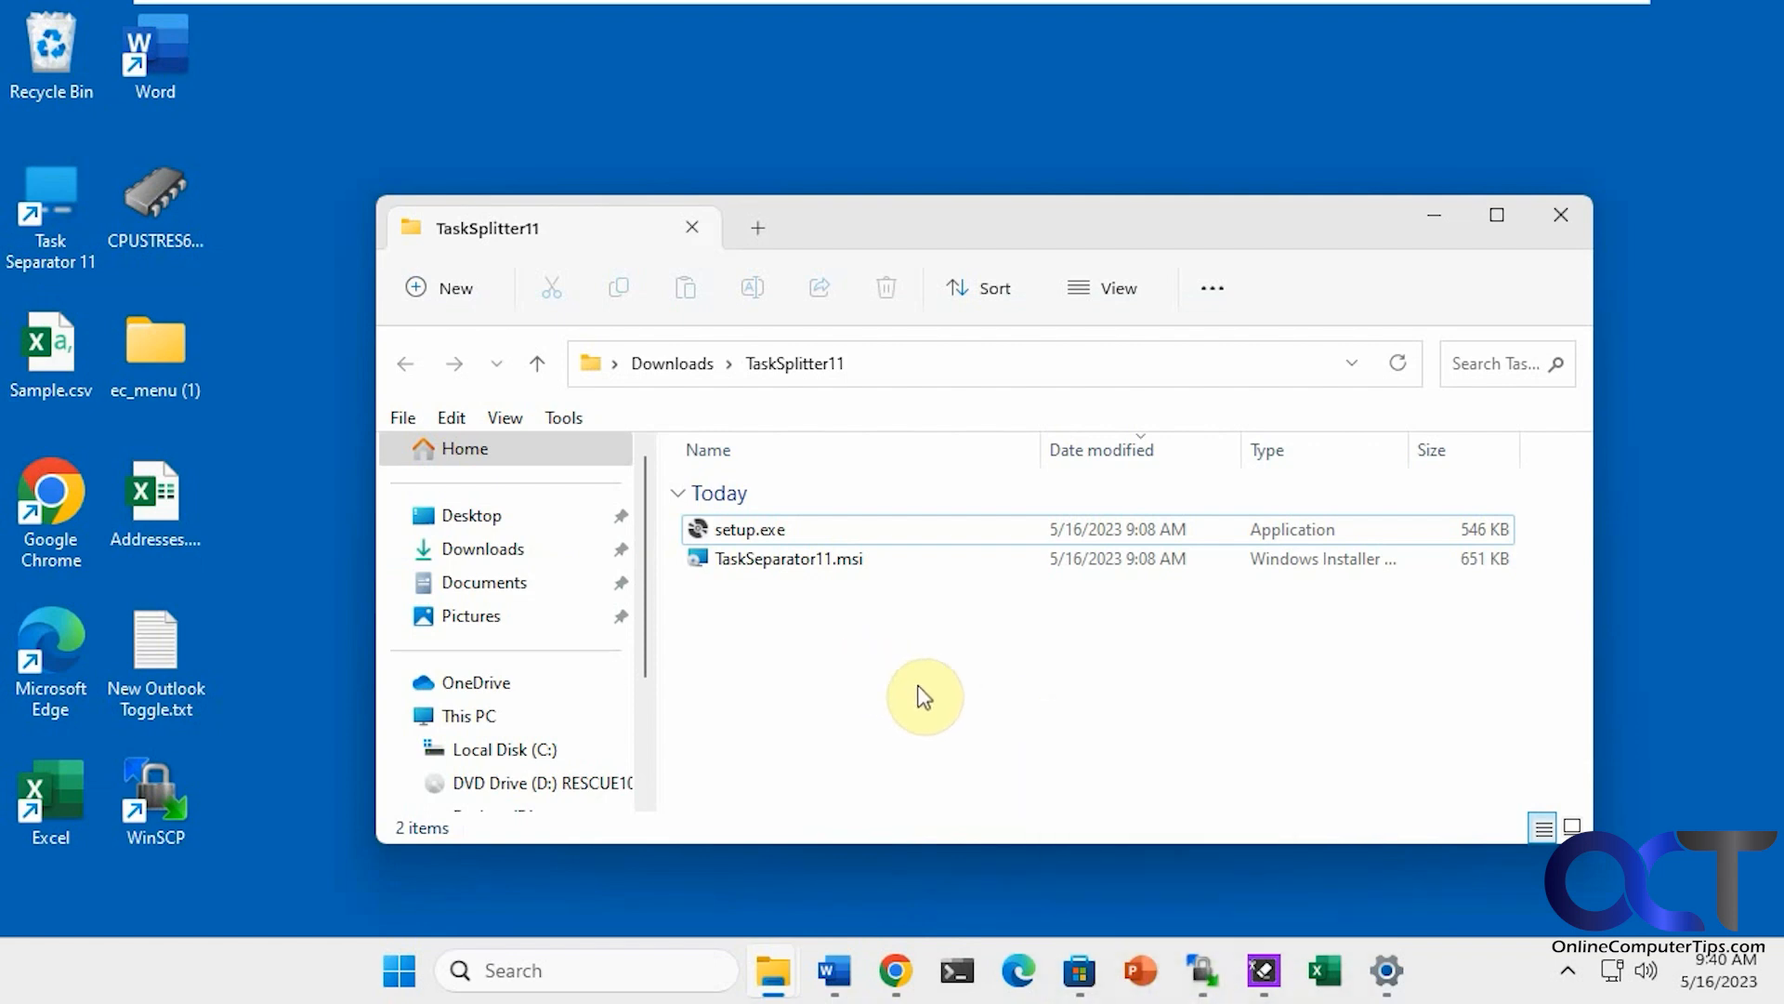
pyautogui.moveTo(944, 711)
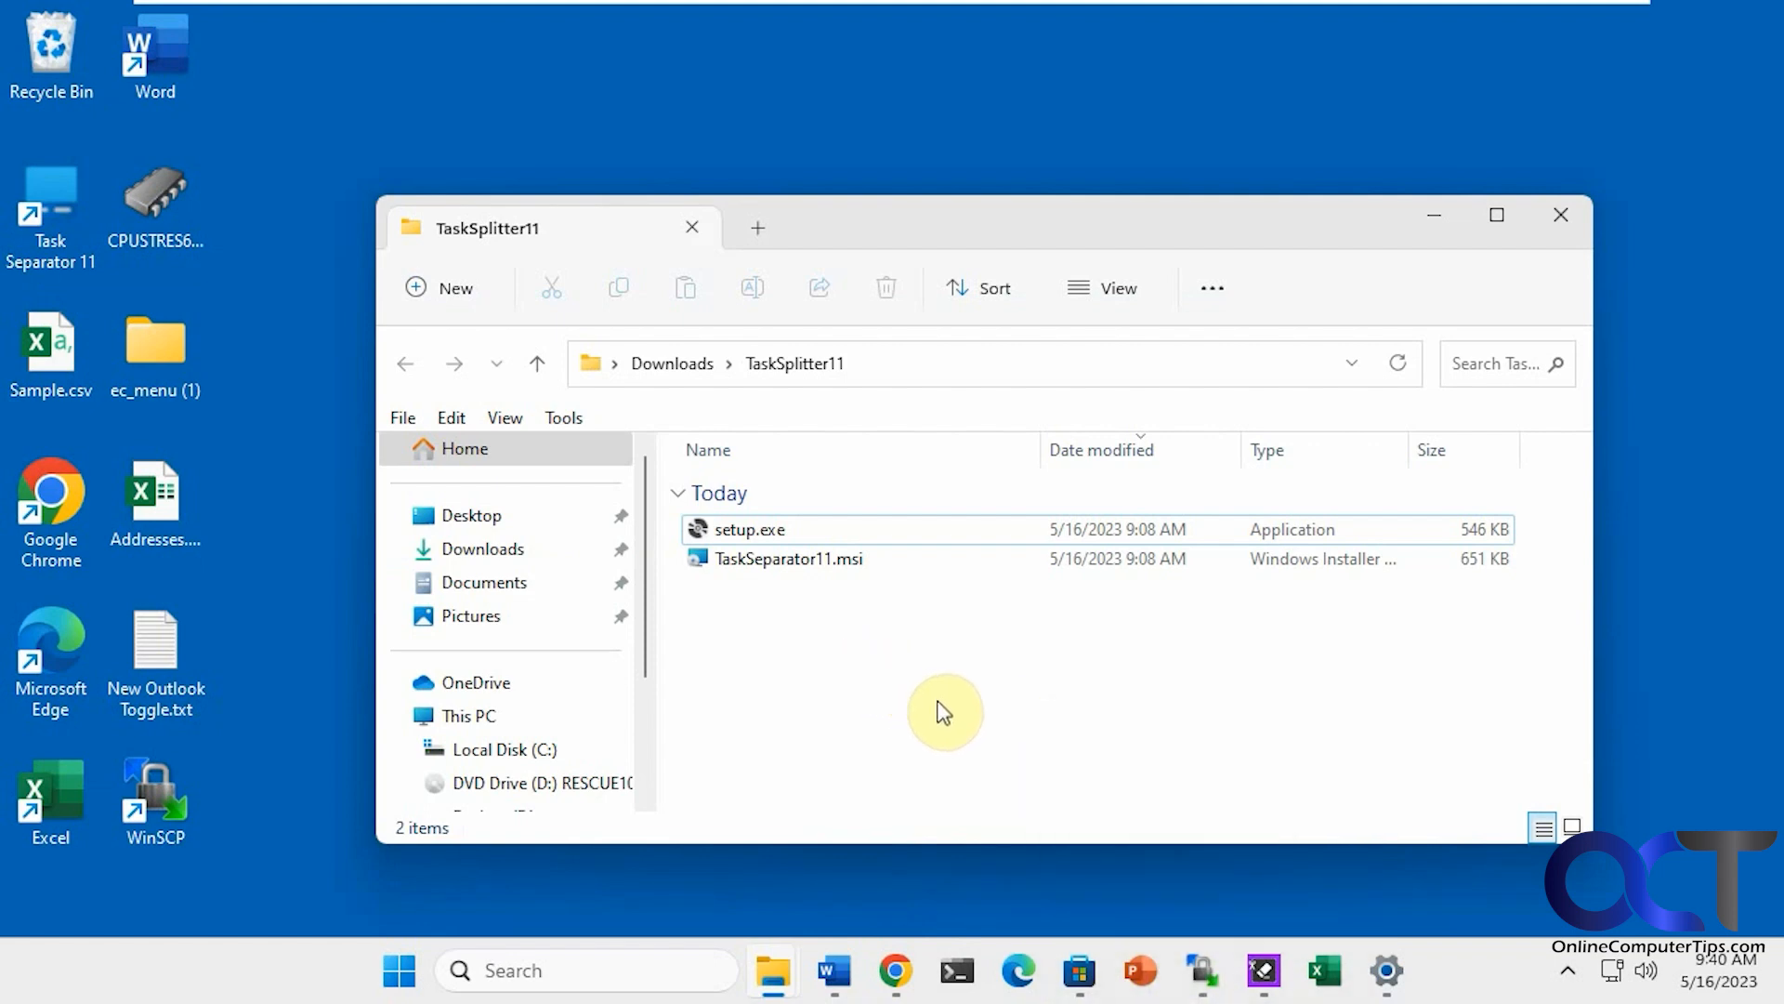
pyautogui.moveTo(917, 724)
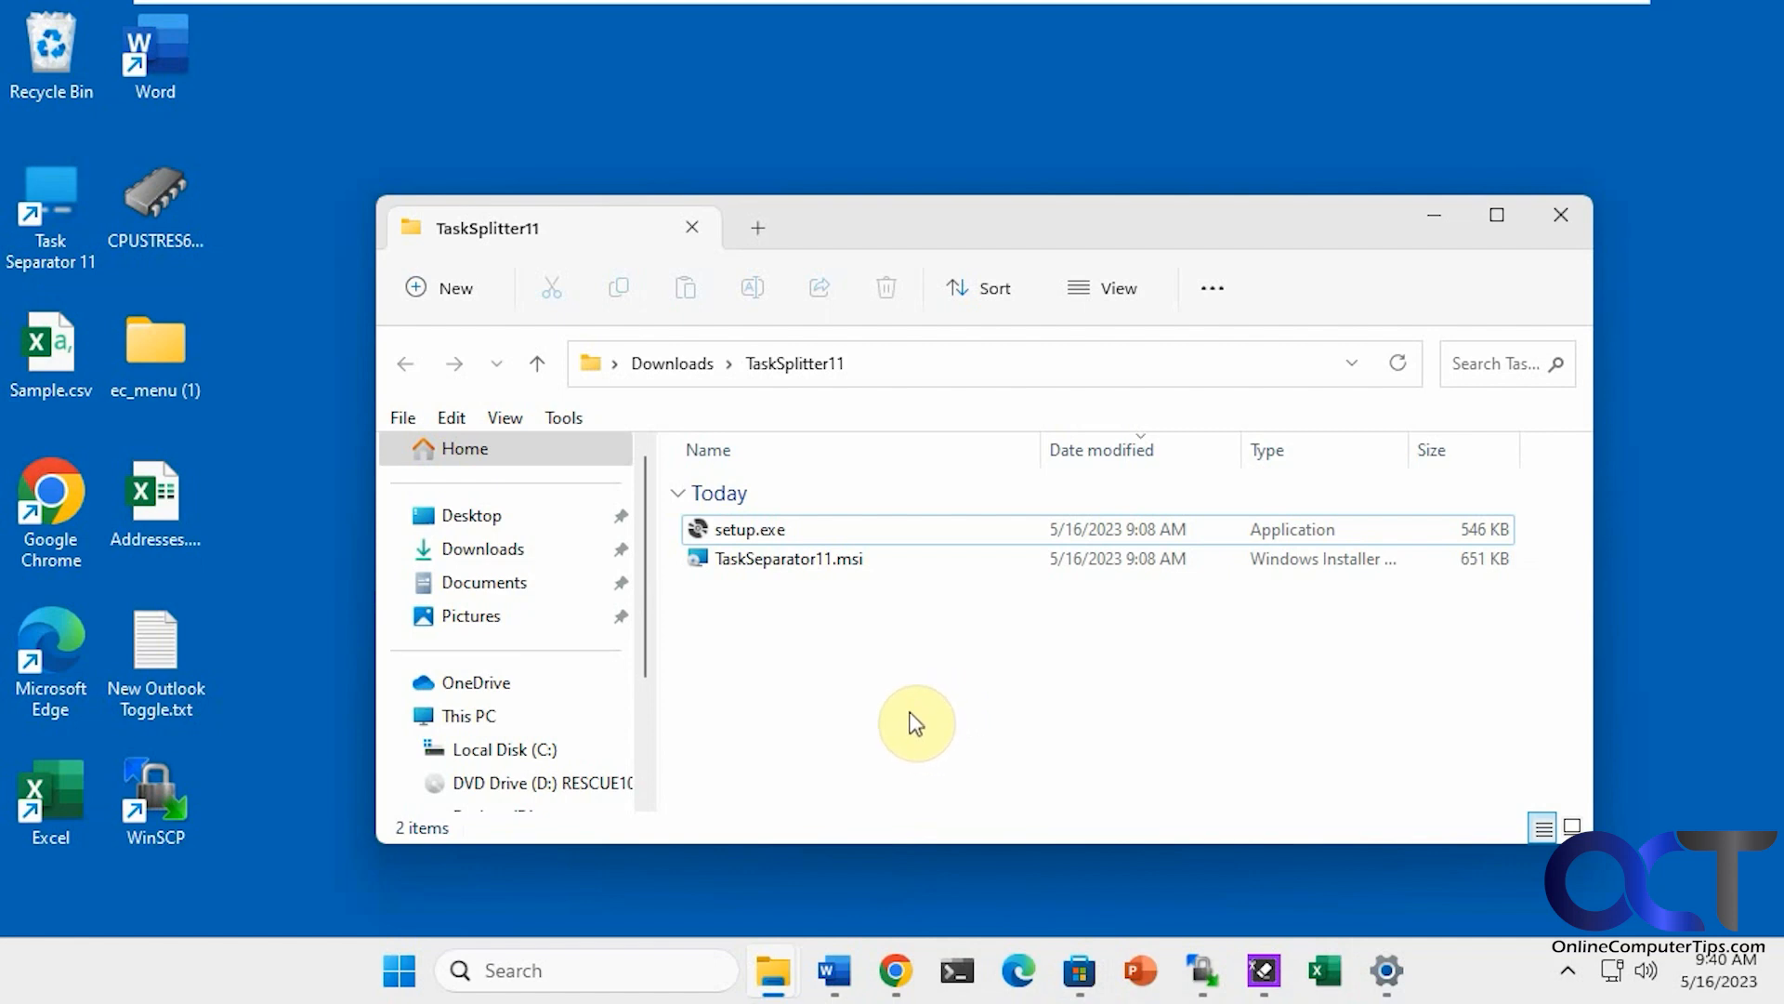
# - Launch Task Separator 11, create a separator and pin it to the taskbar
pyautogui.click(749, 528)
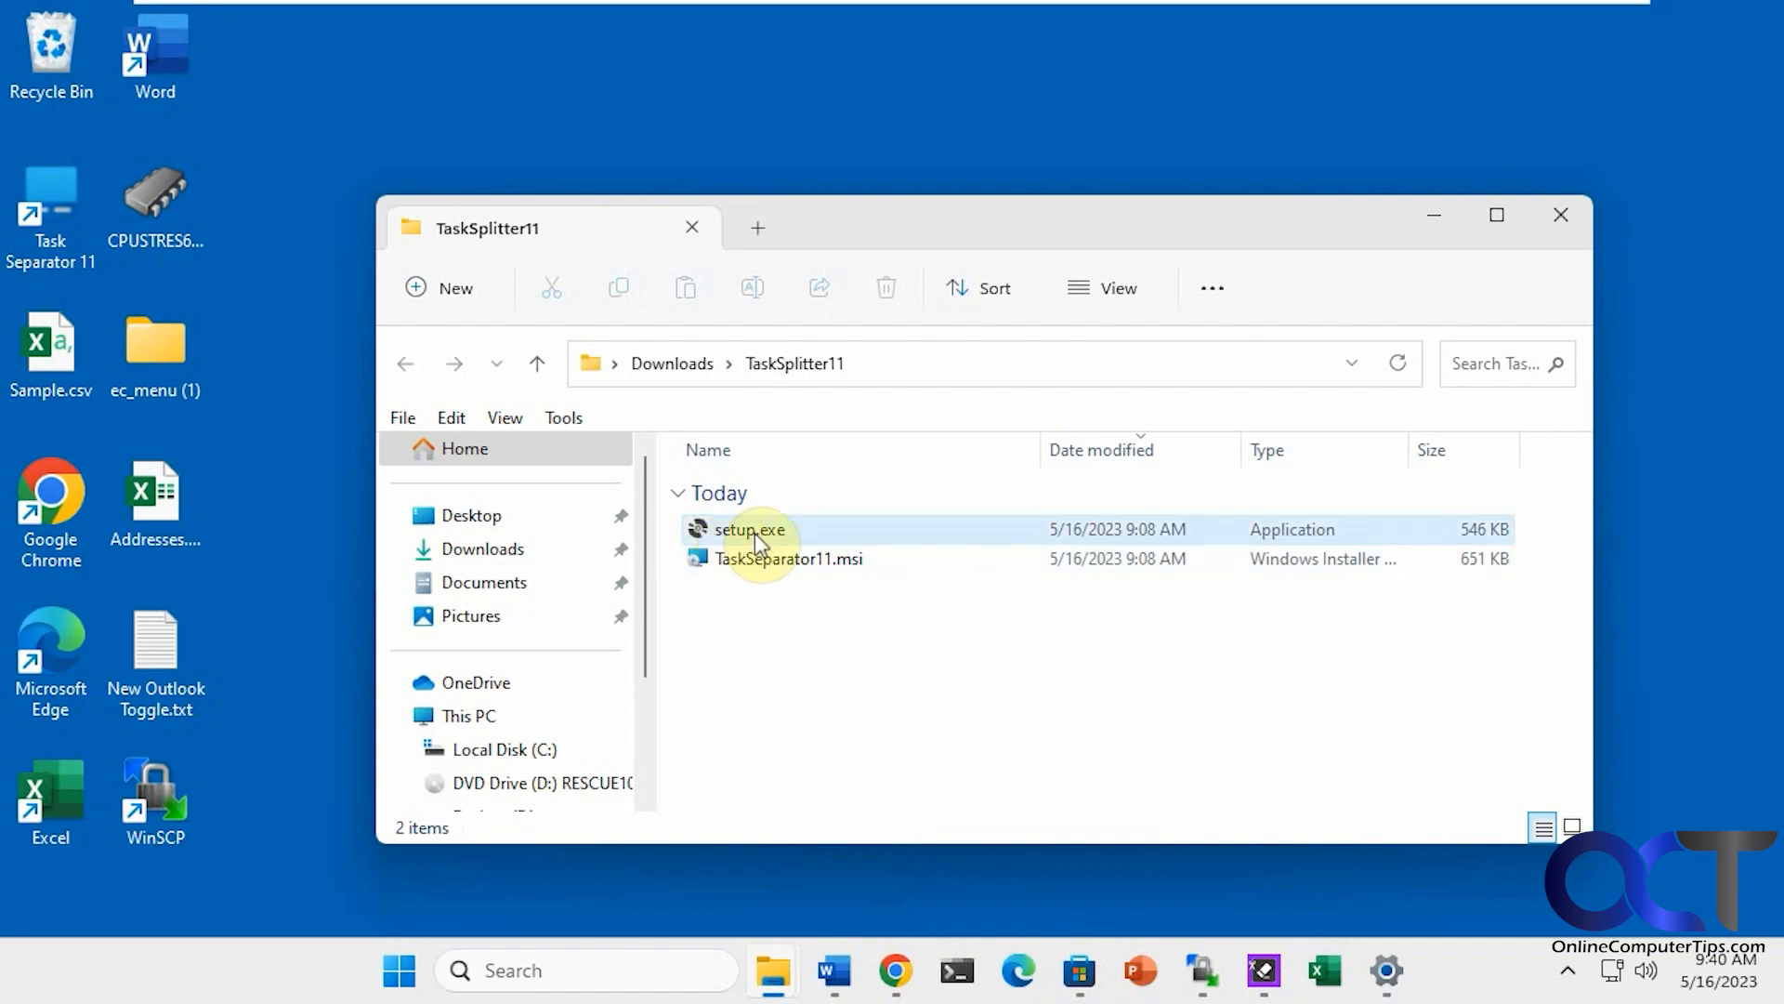
pyautogui.moveTo(760, 546)
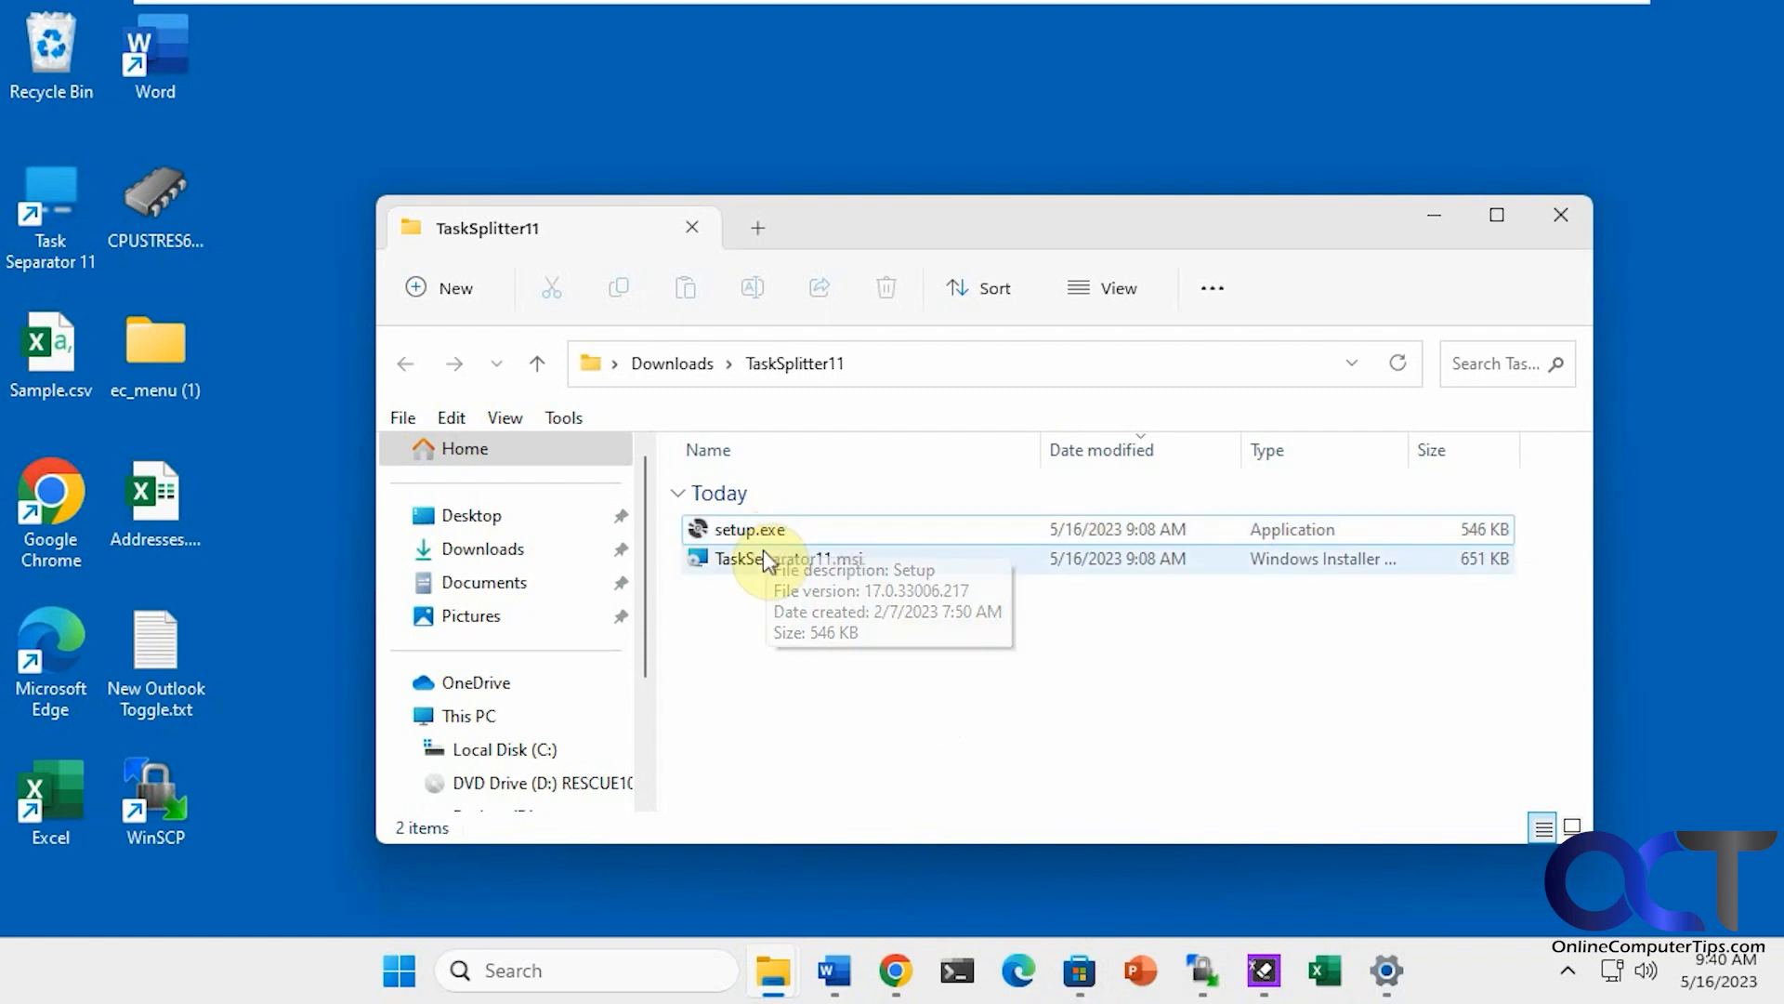
pyautogui.moveTo(1124, 781)
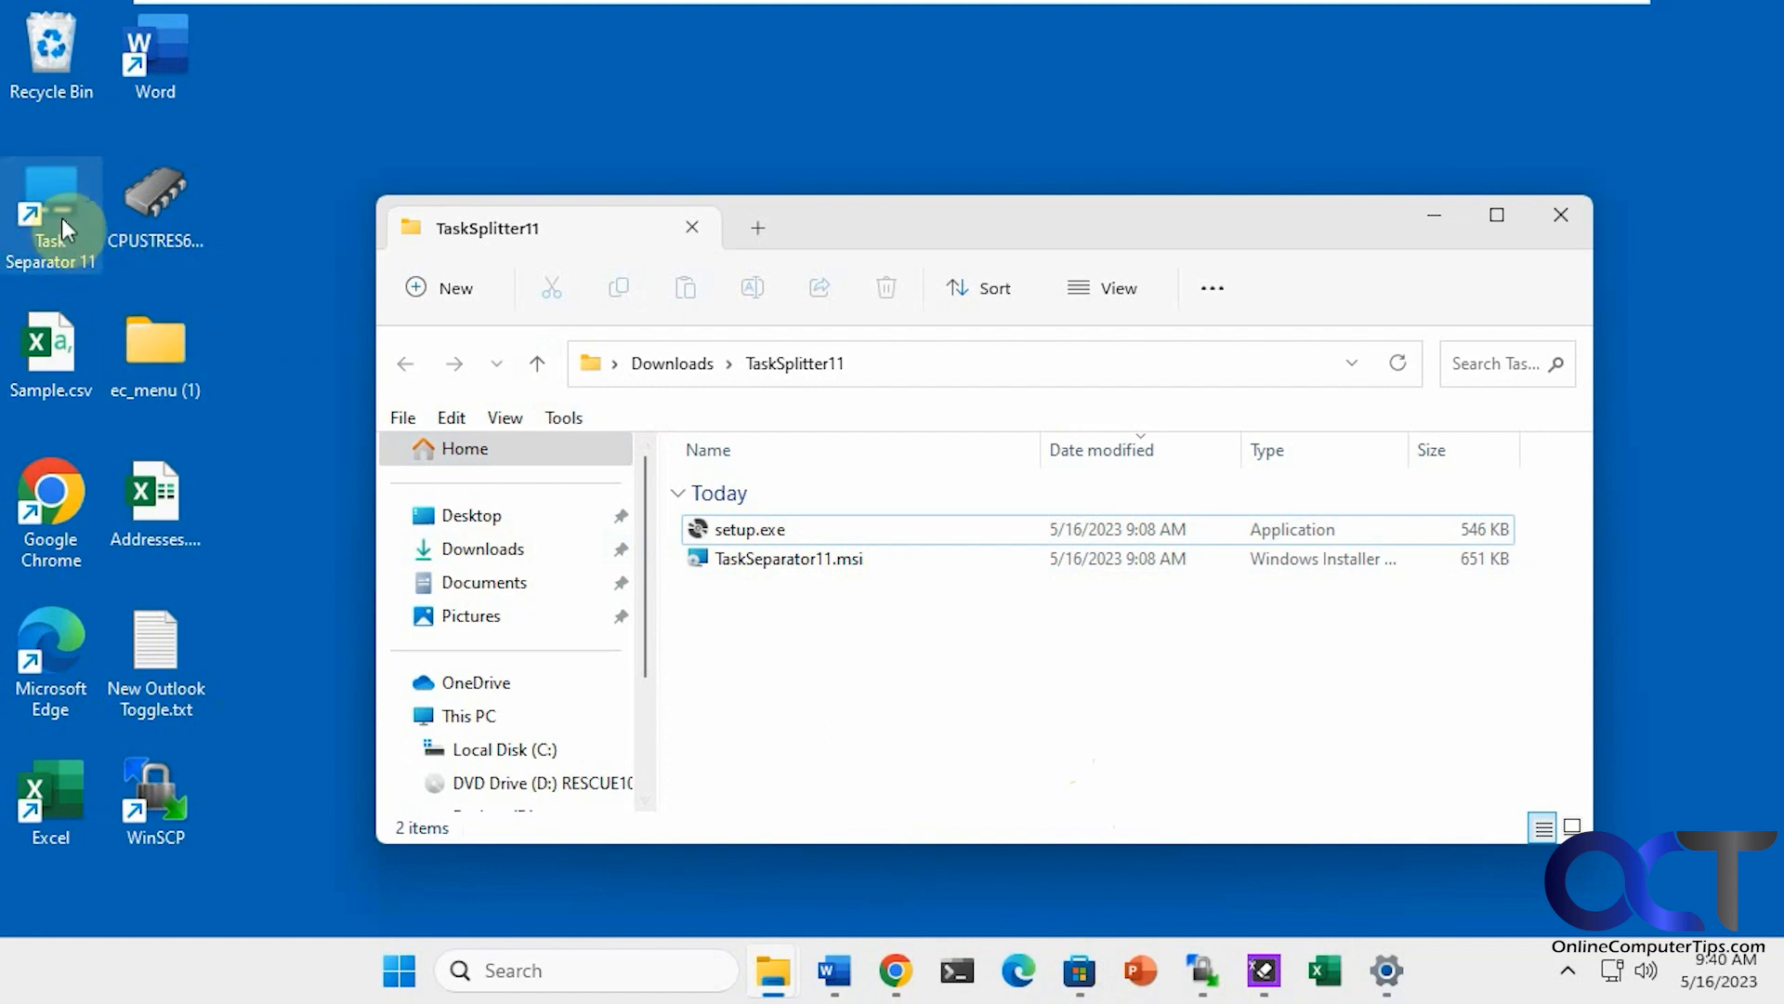
pyautogui.click(1560, 214)
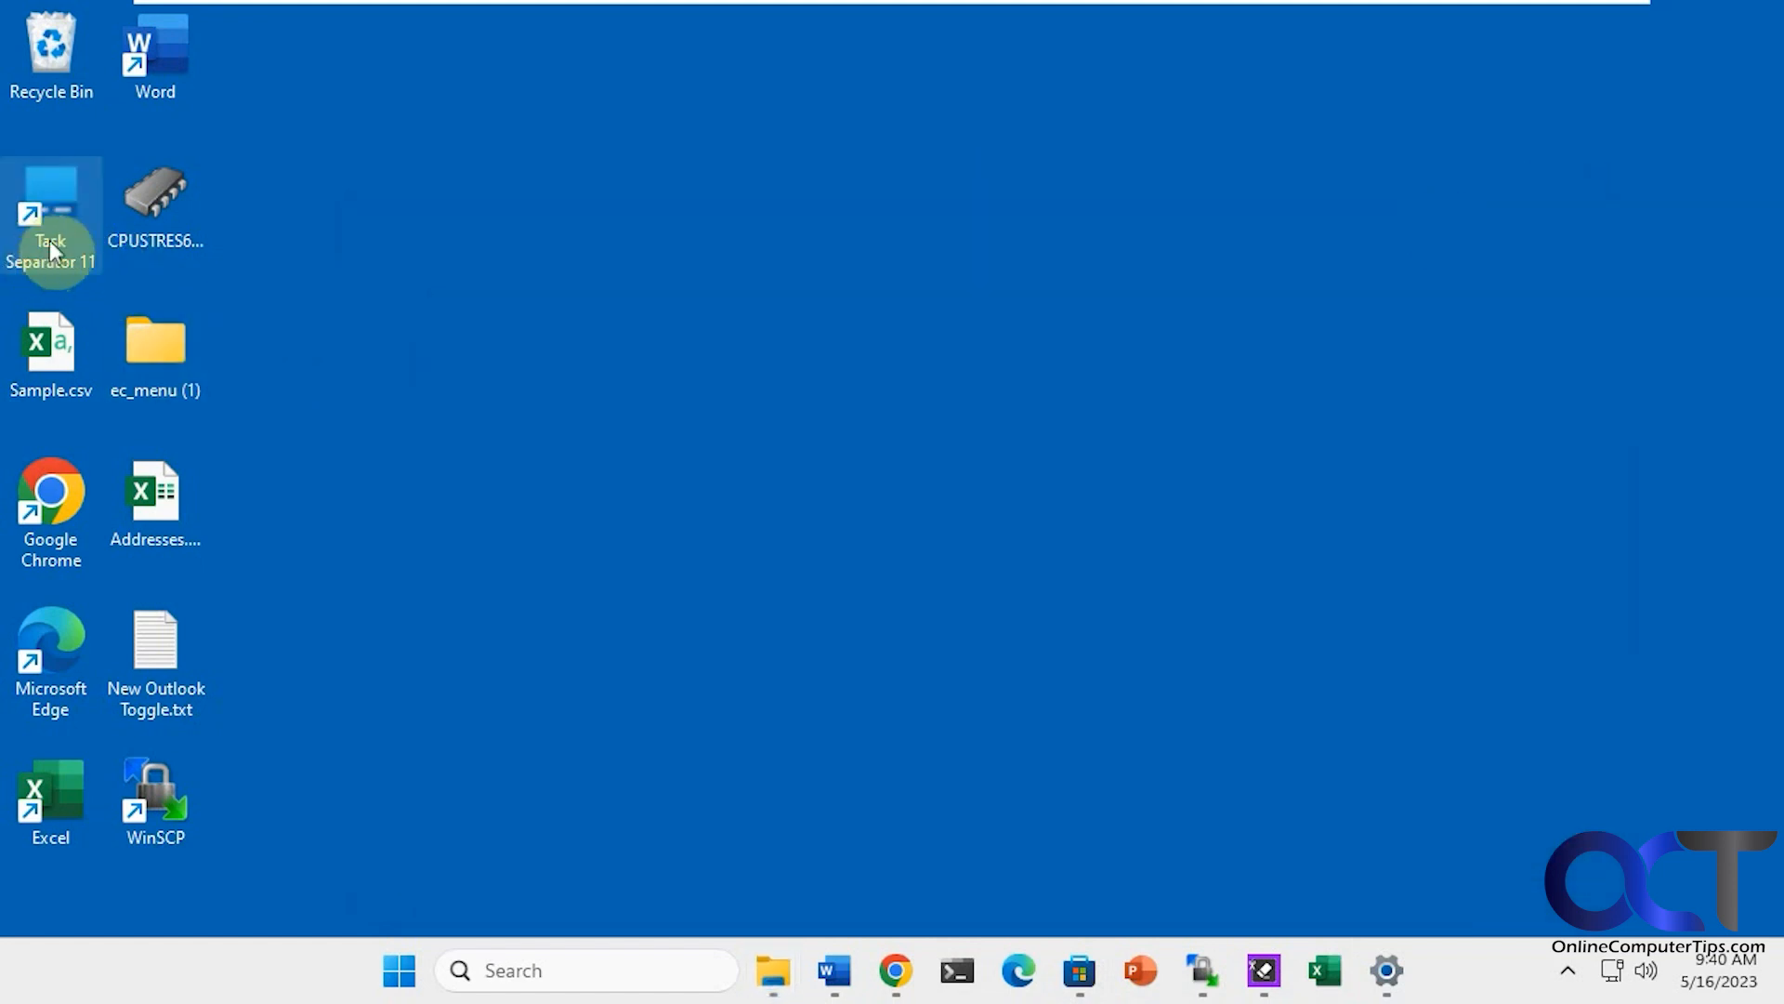
pyautogui.doubleClick(51, 217)
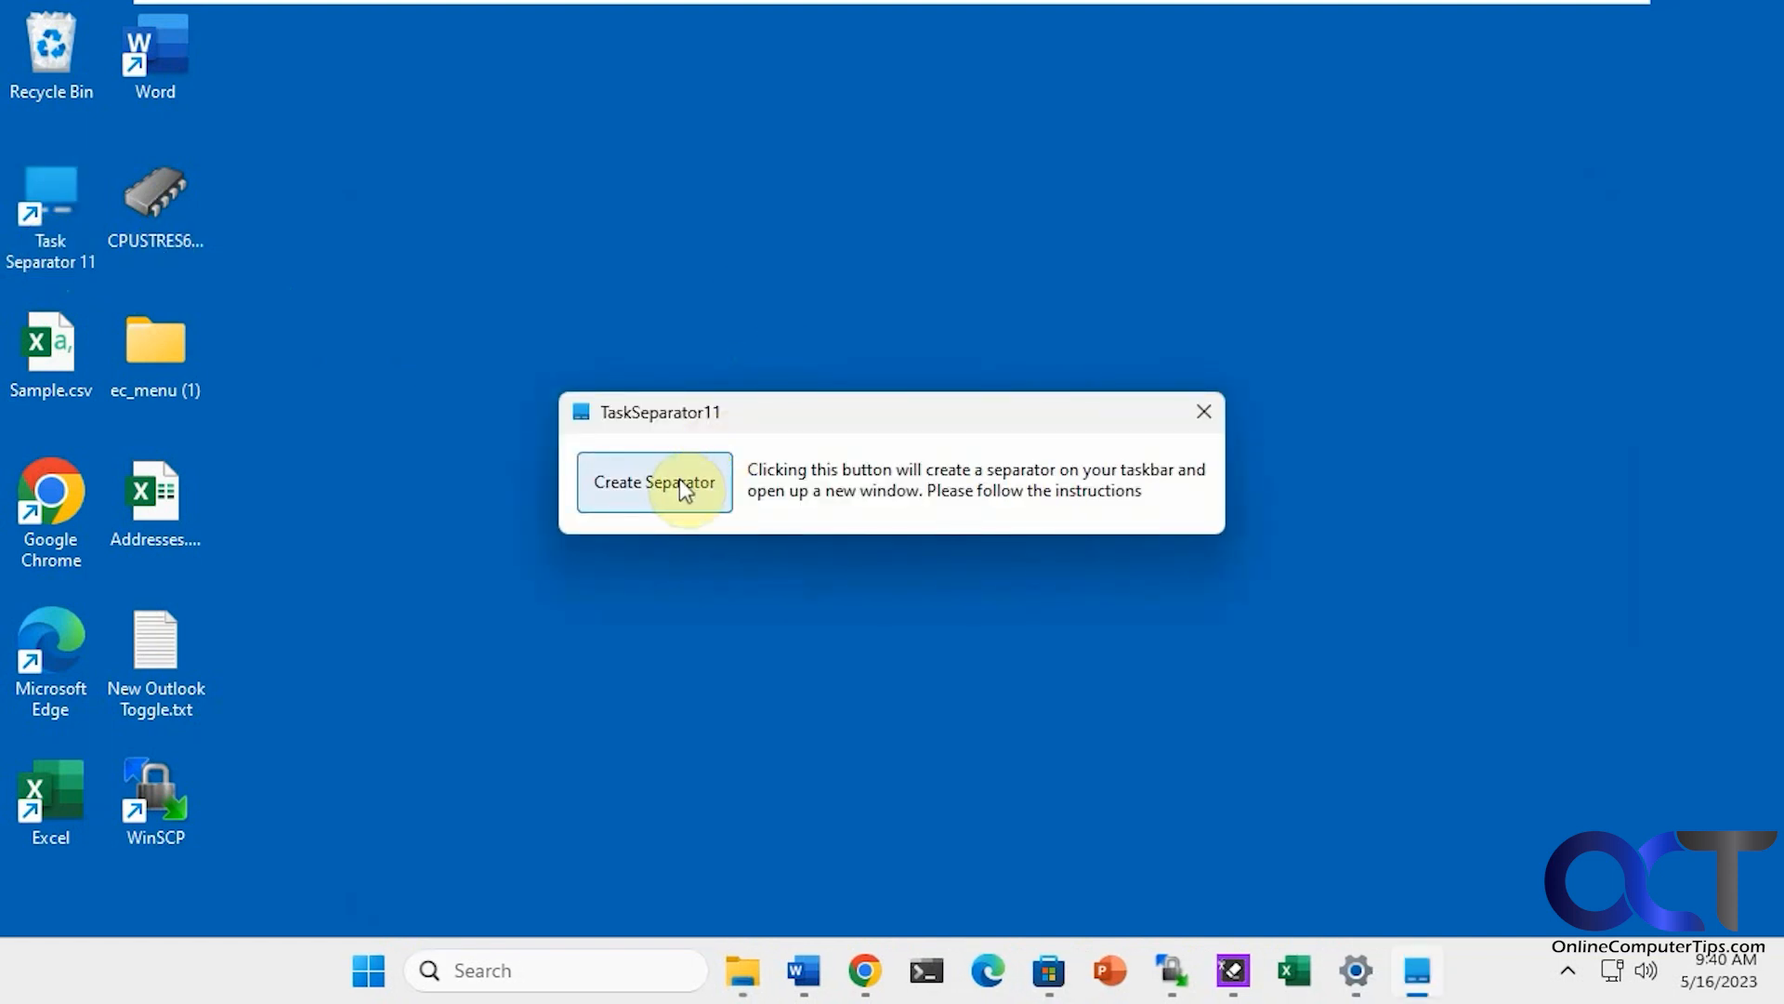
pyautogui.click(654, 483)
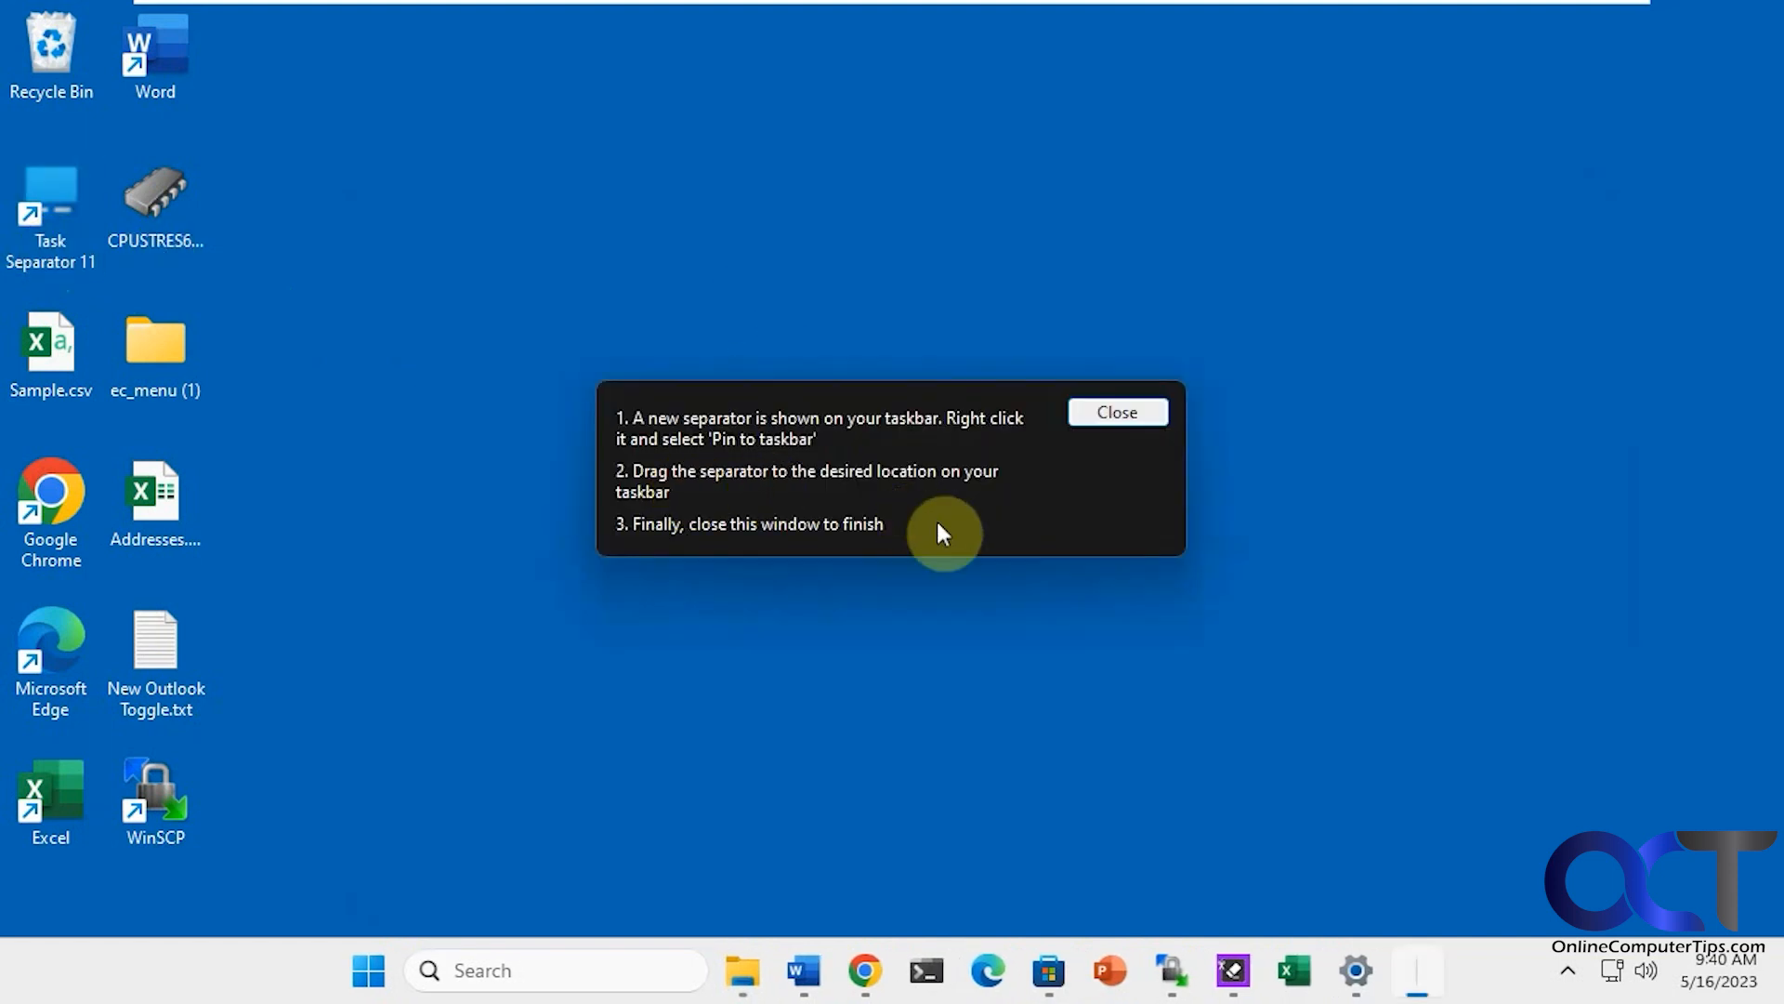
pyautogui.rightClick(1416, 970)
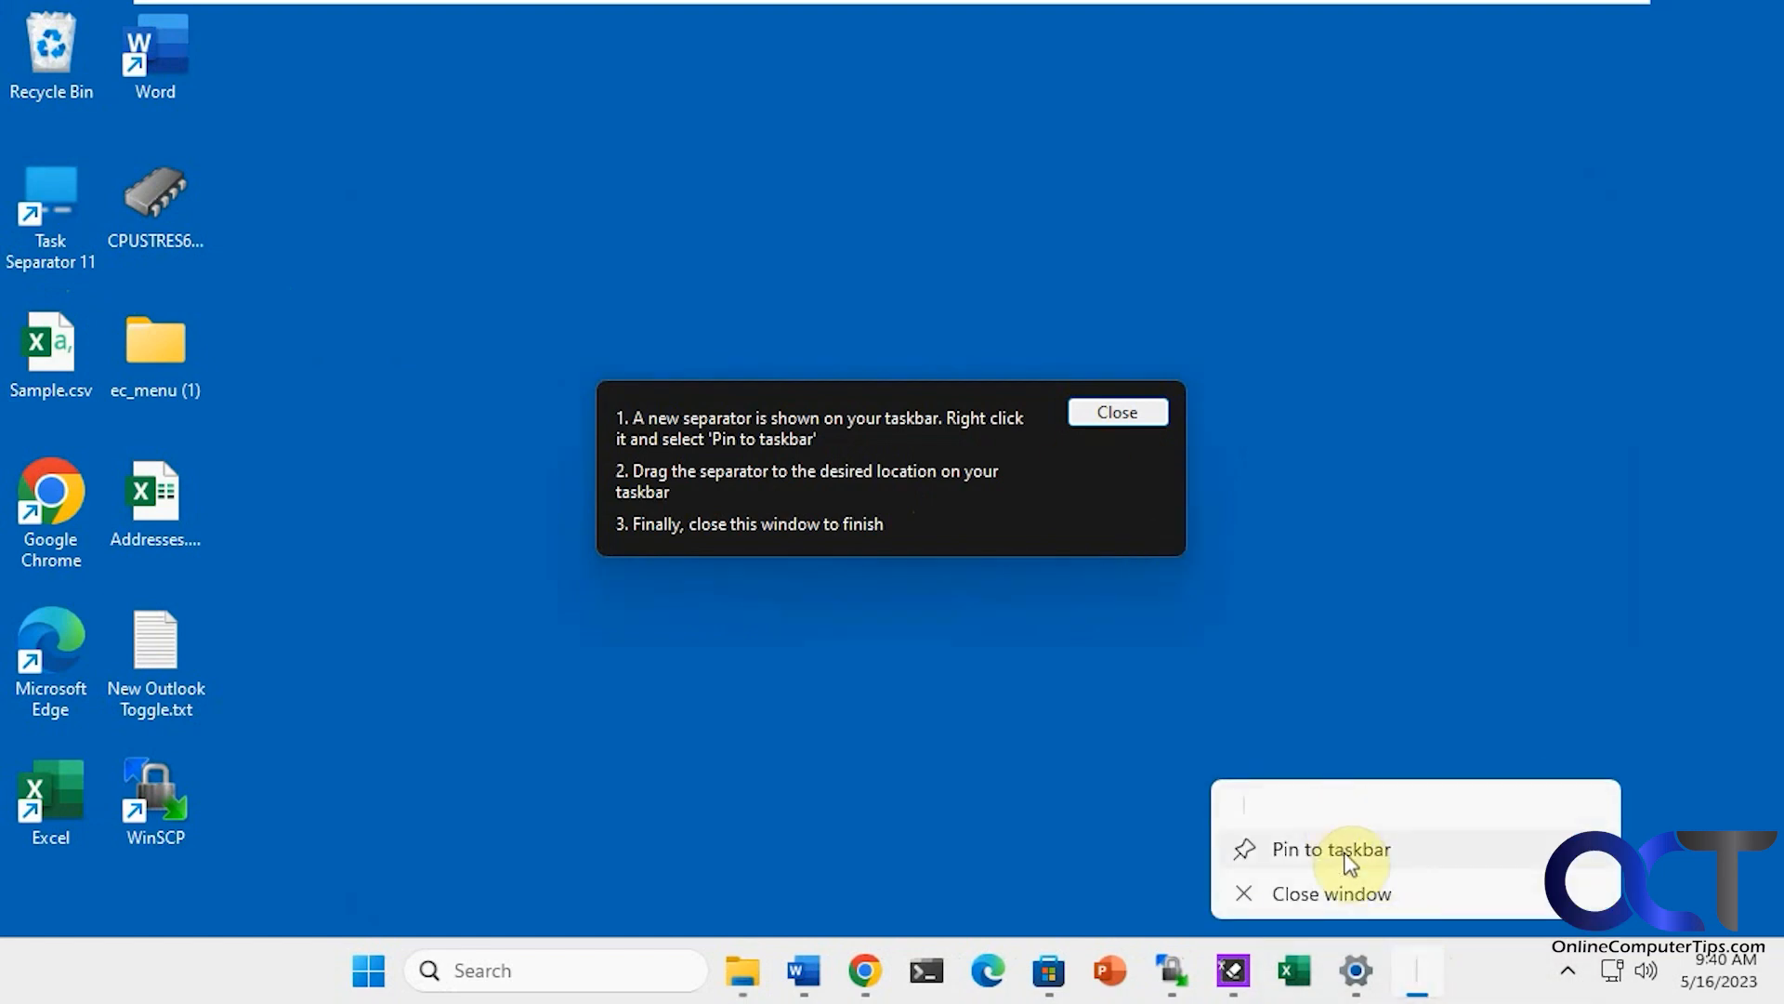
pyautogui.click(1329, 848)
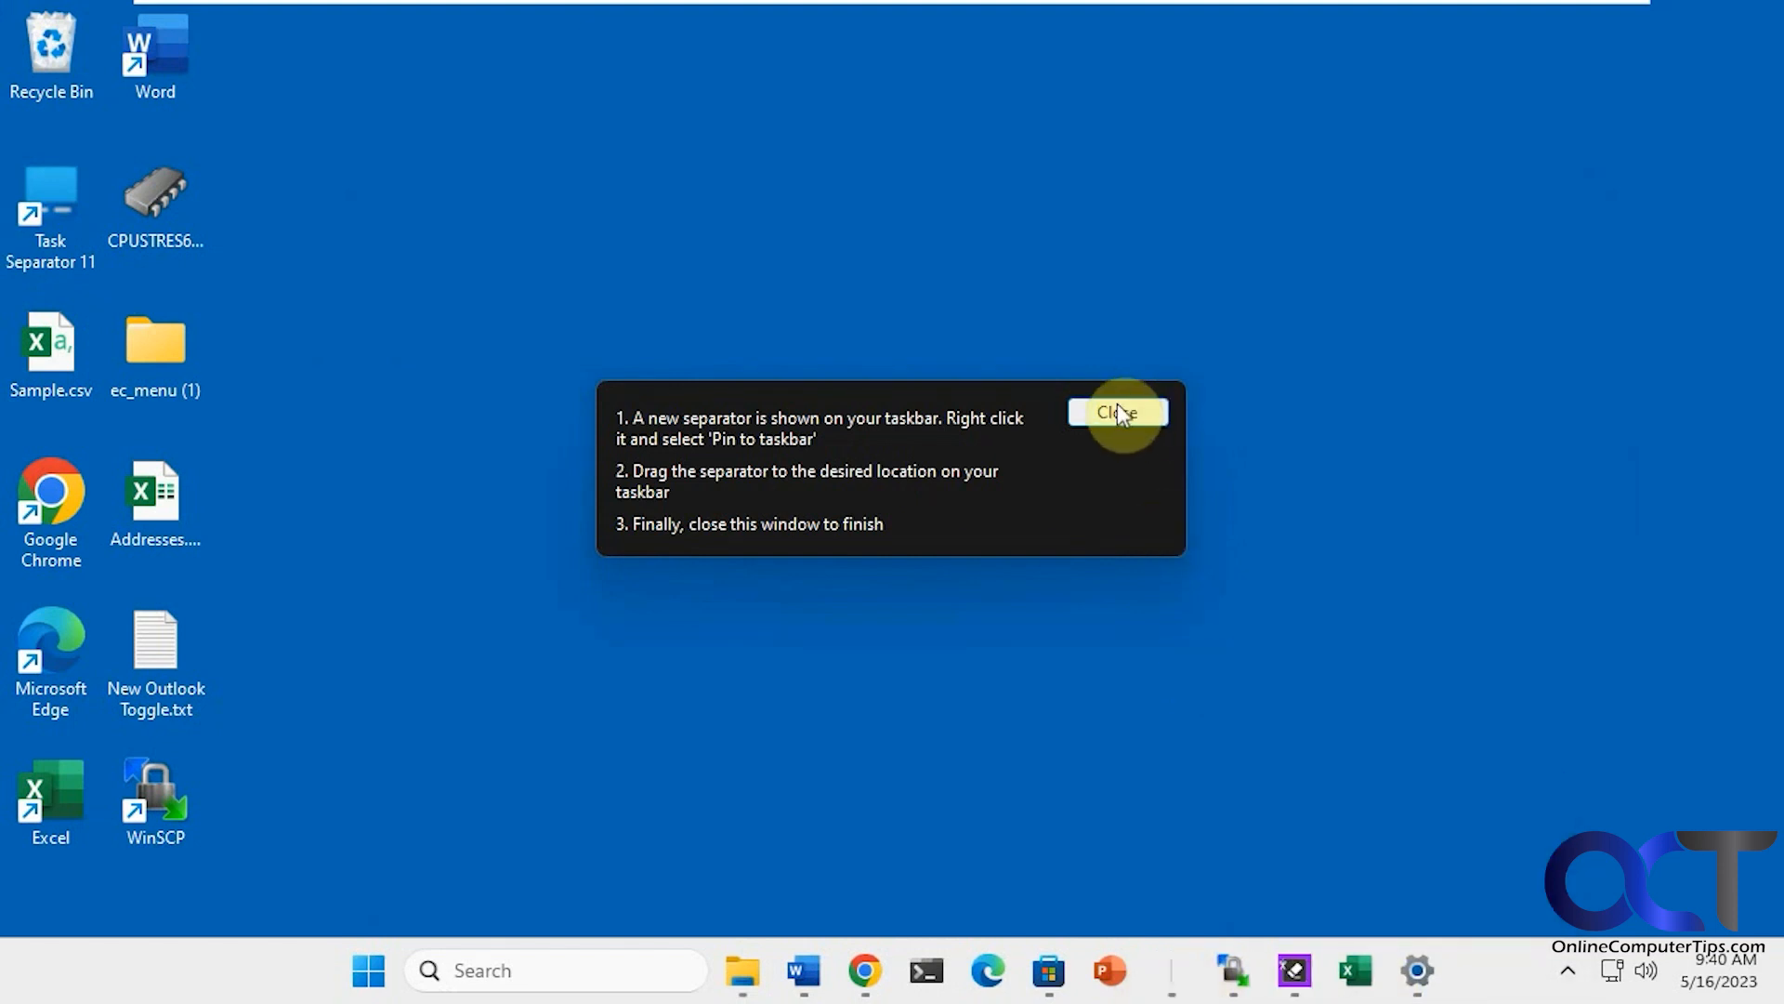
# - Relaunch Task Separator 11 and open the second separator's taskbar menu, closing the instruction windows
pyautogui.click(1116, 412)
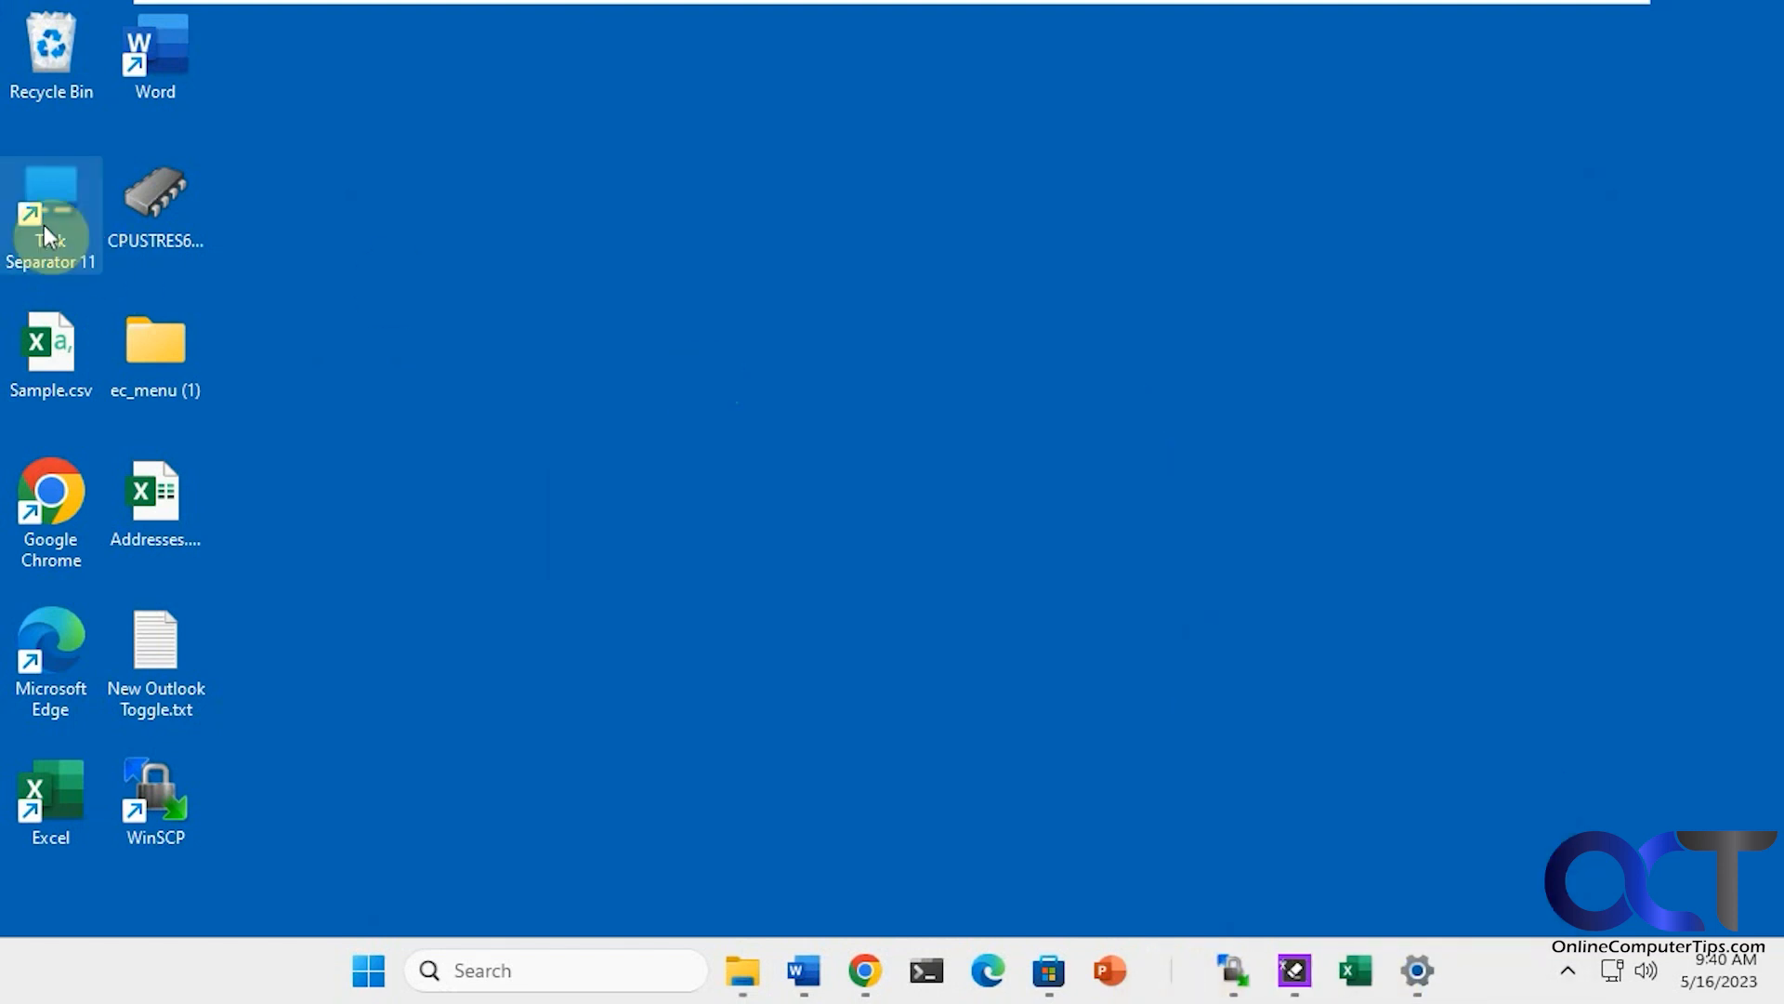
pyautogui.doubleClick(50, 216)
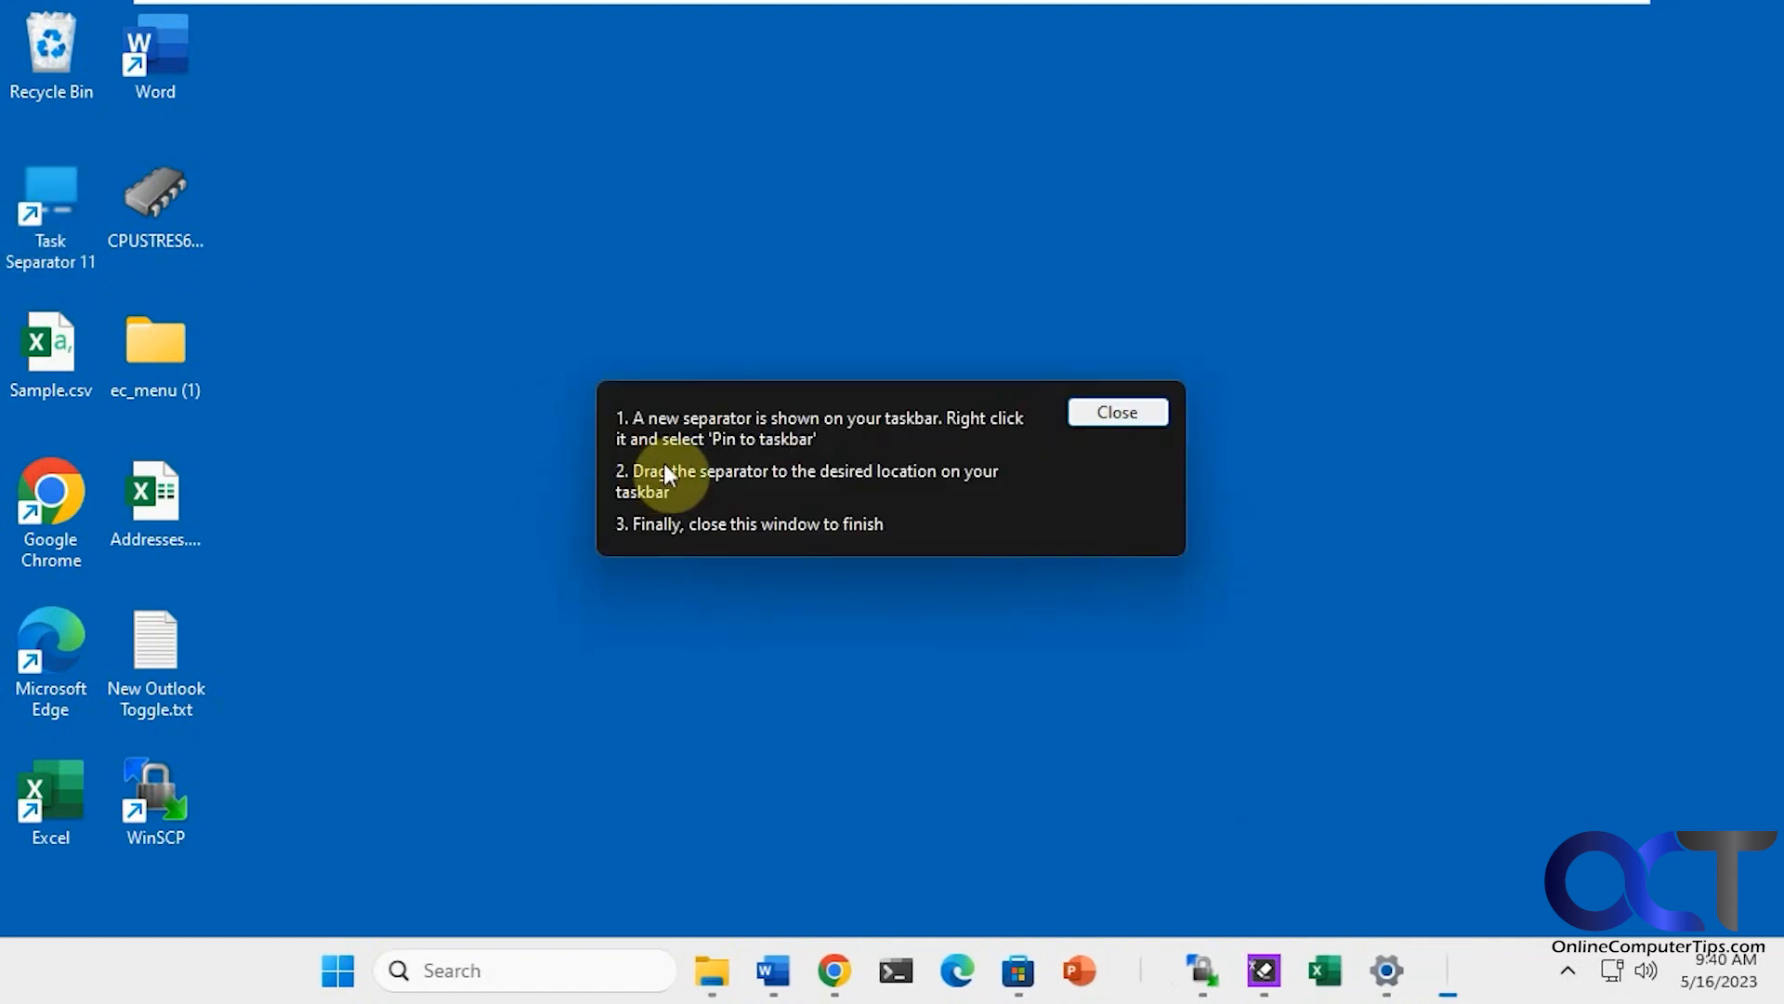
pyautogui.rightClick(1462, 970)
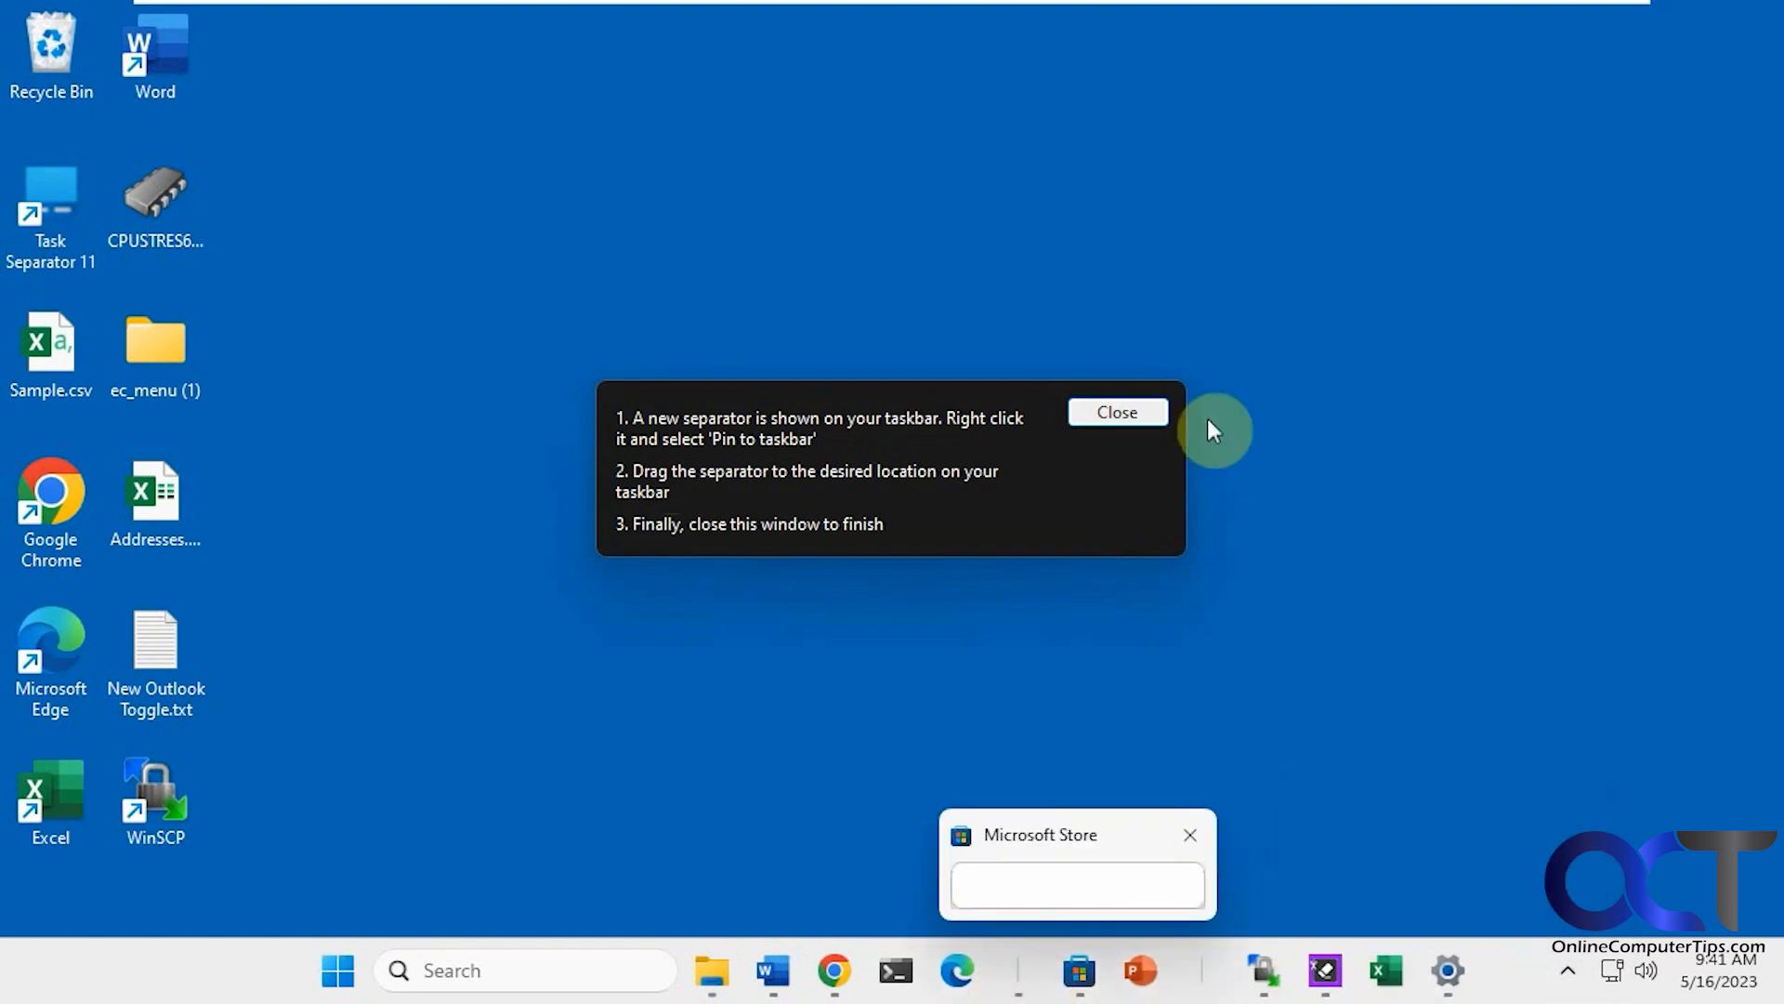
pyautogui.click(1115, 411)
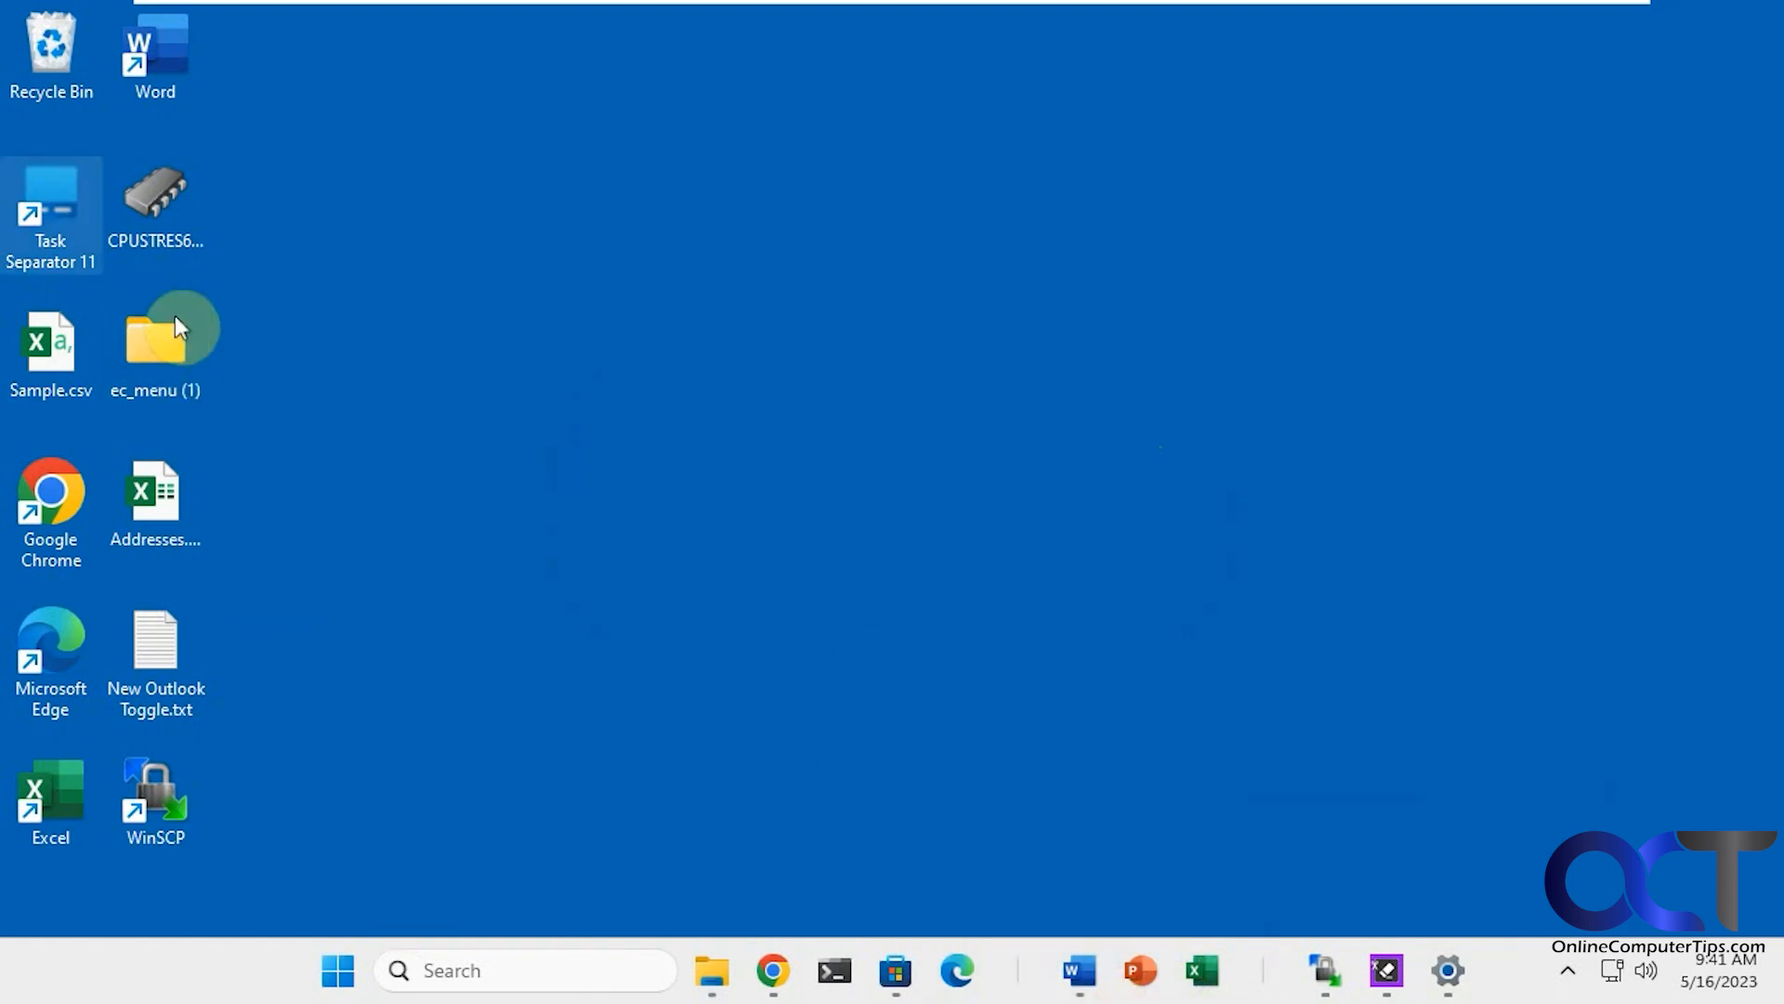
# - Relaunch Task Separator 11, create a third separator and pin it to the taskbar
pyautogui.doubleClick(50, 213)
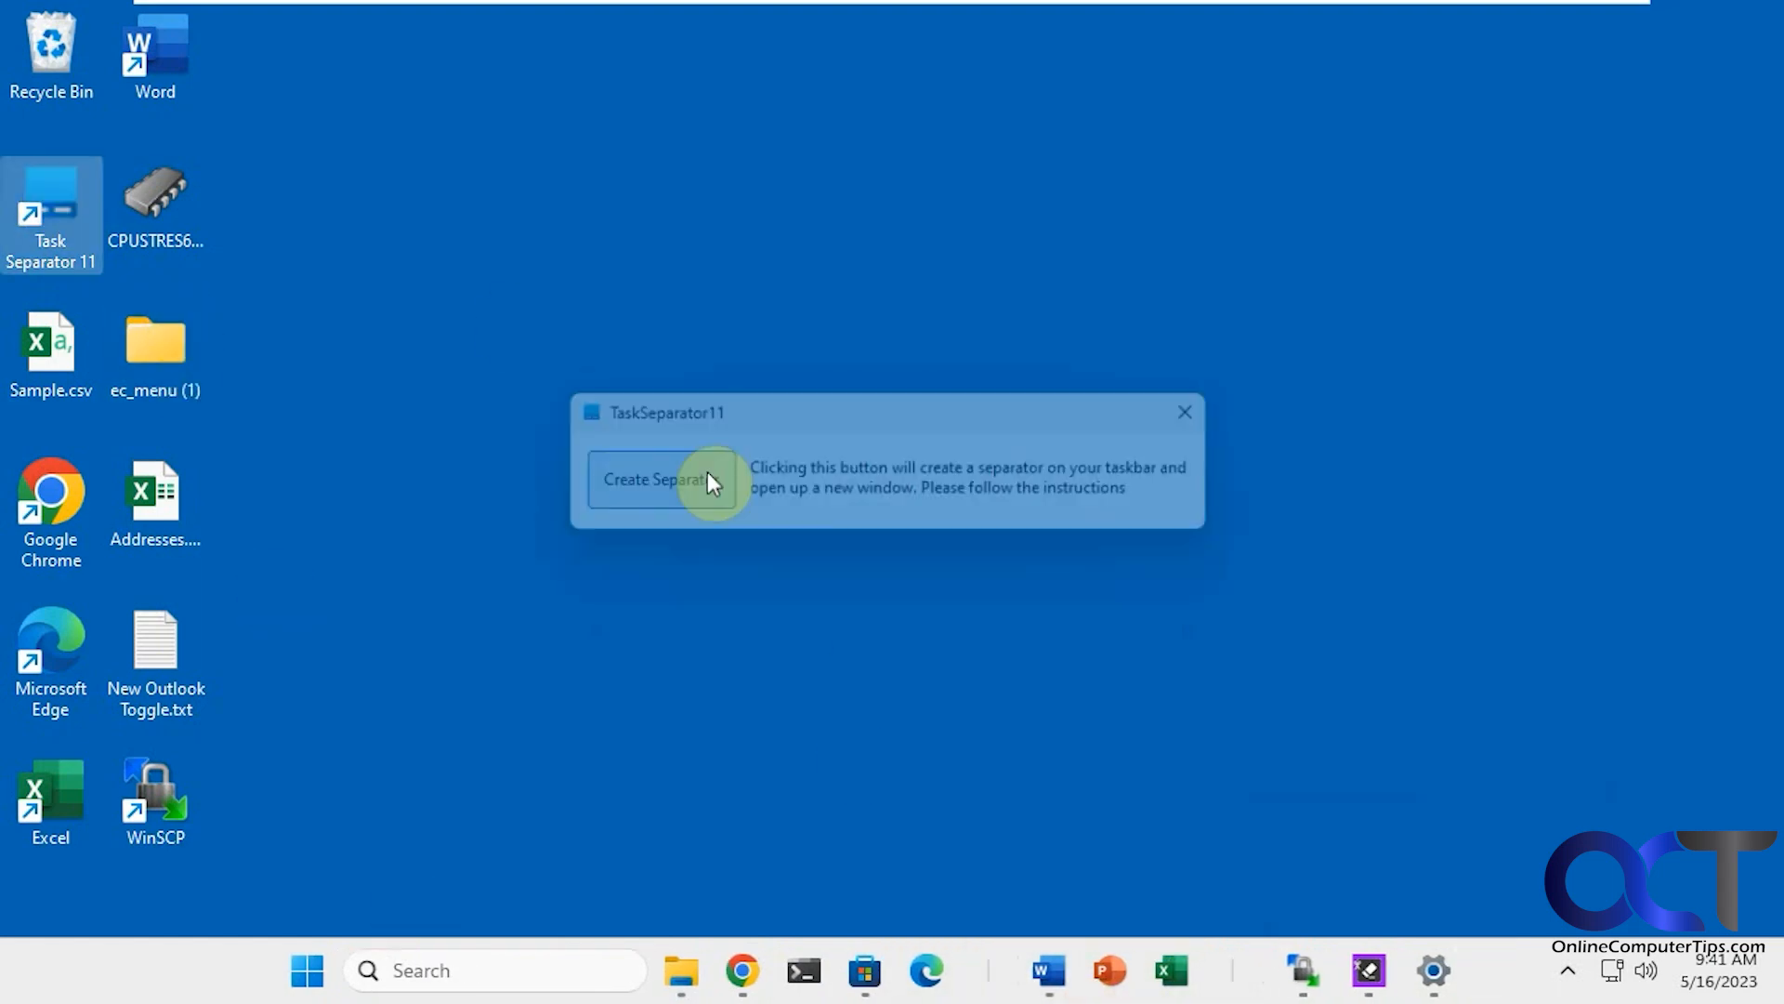
pyautogui.click(654, 478)
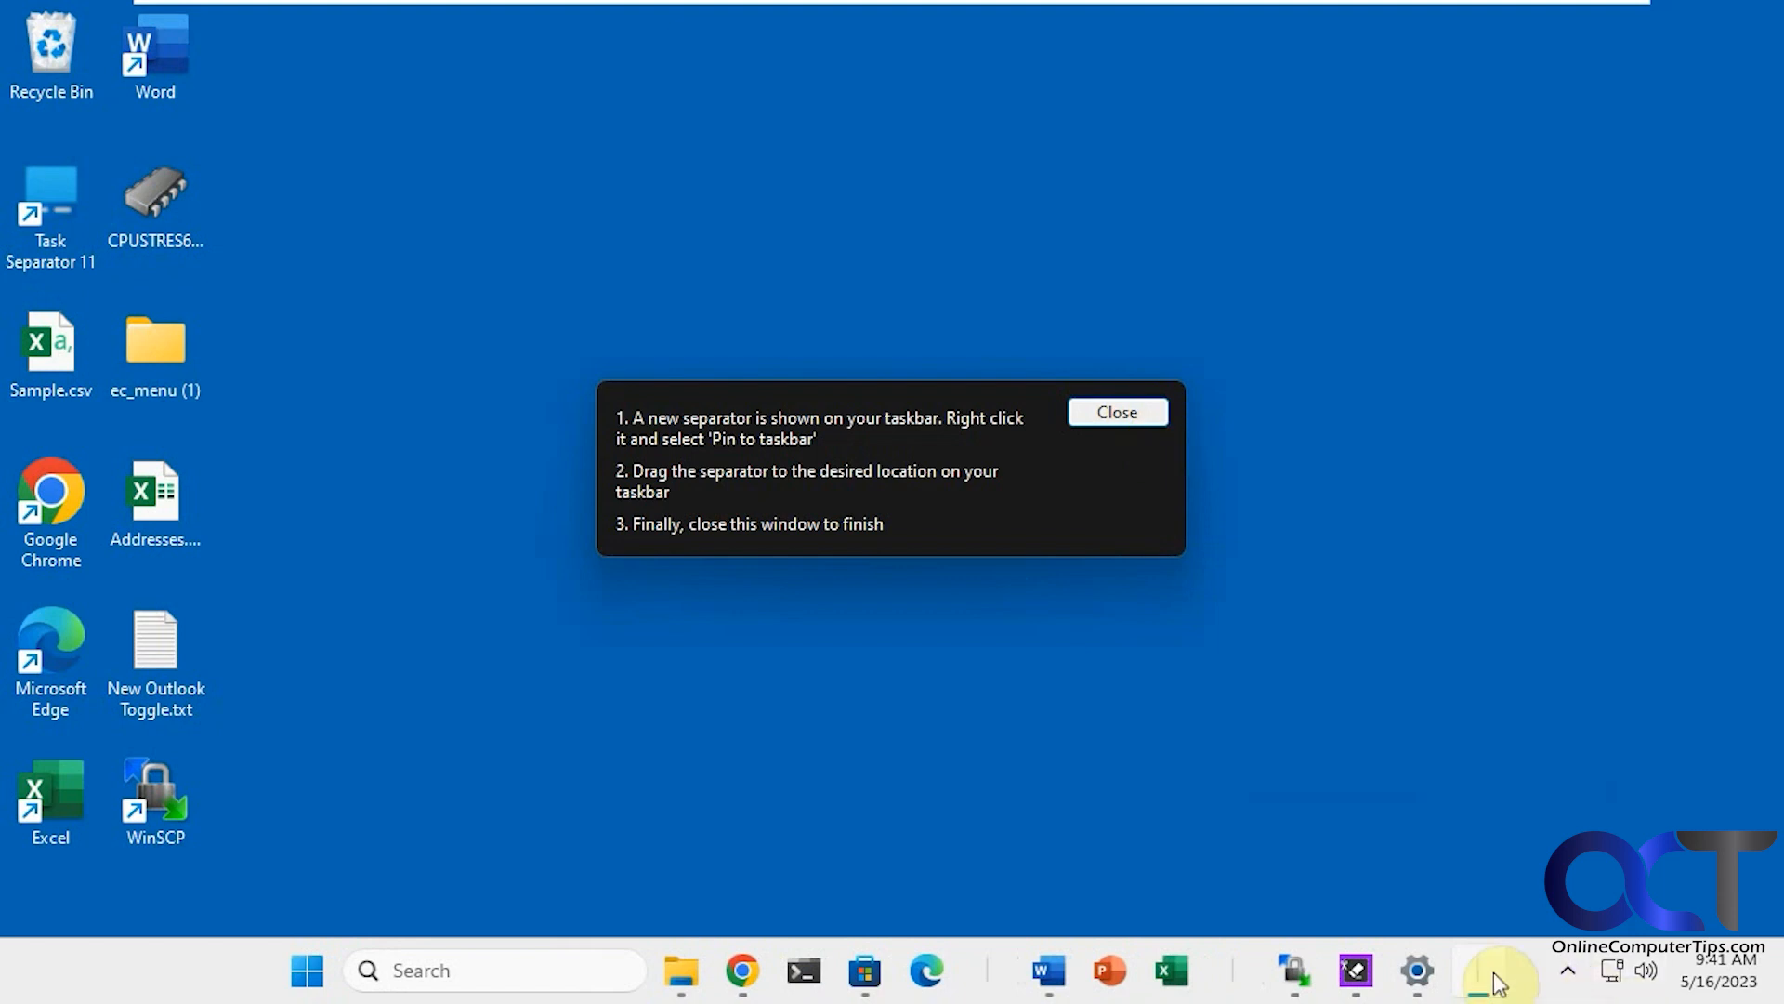
pyautogui.rightClick(1479, 970)
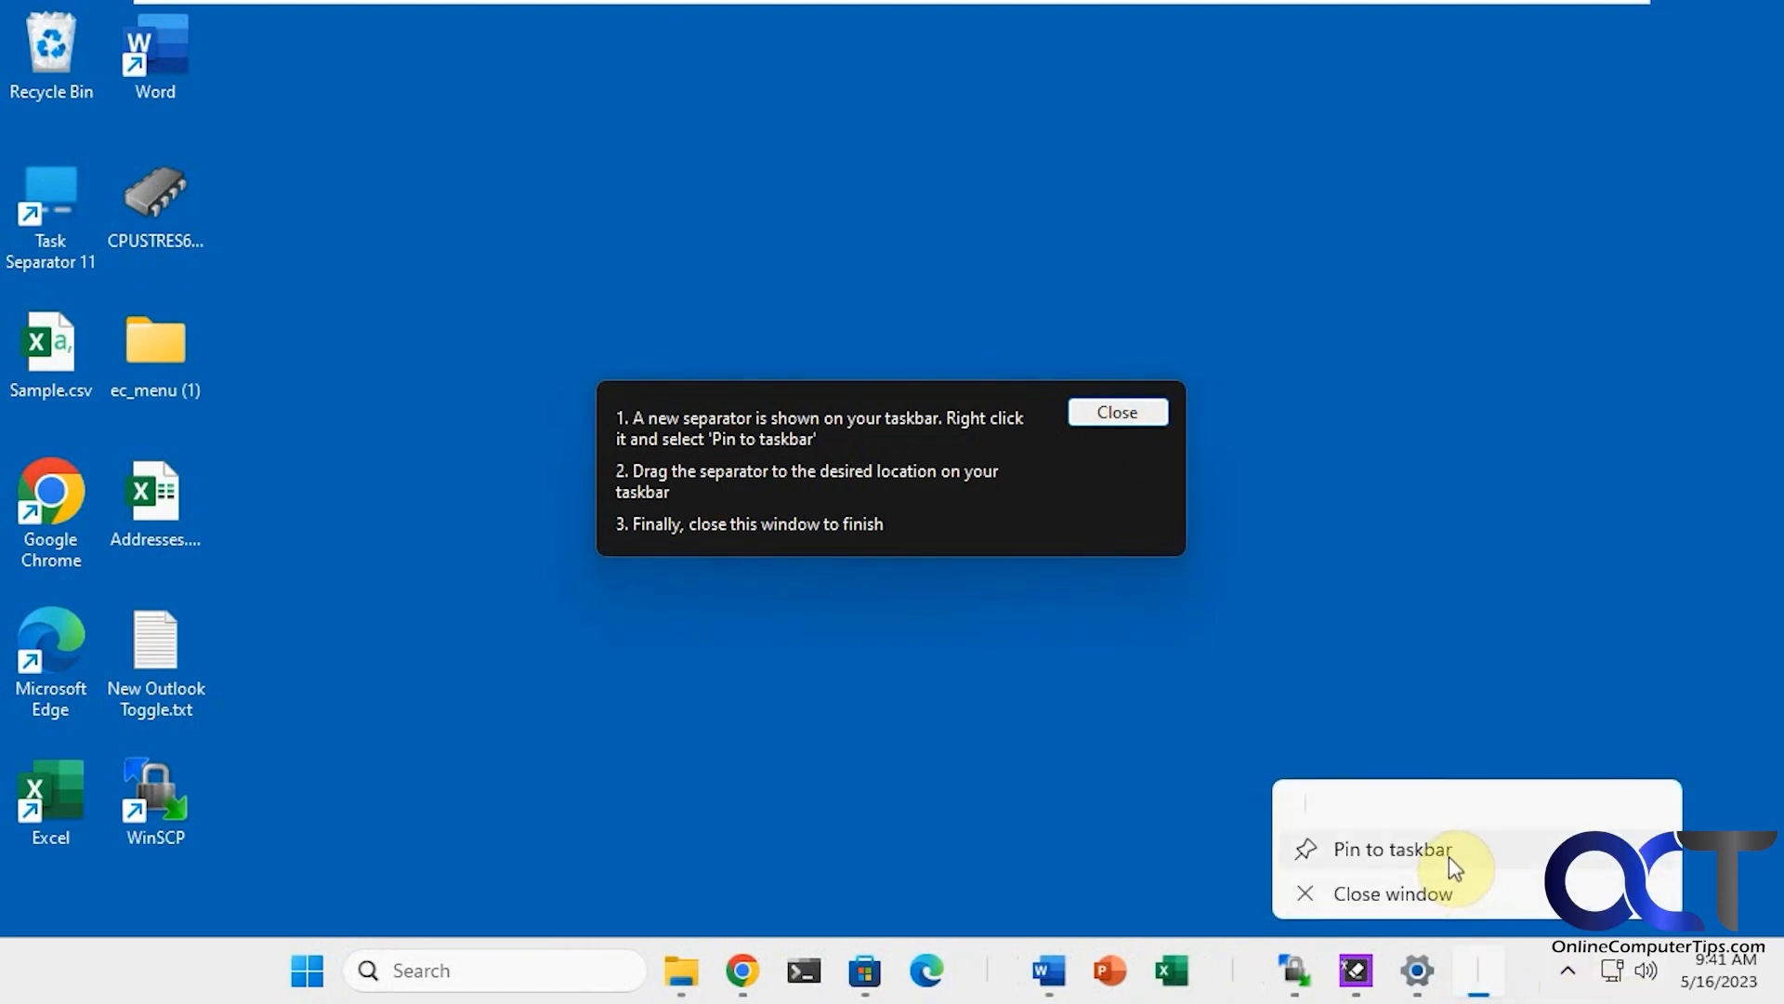
pyautogui.click(1392, 849)
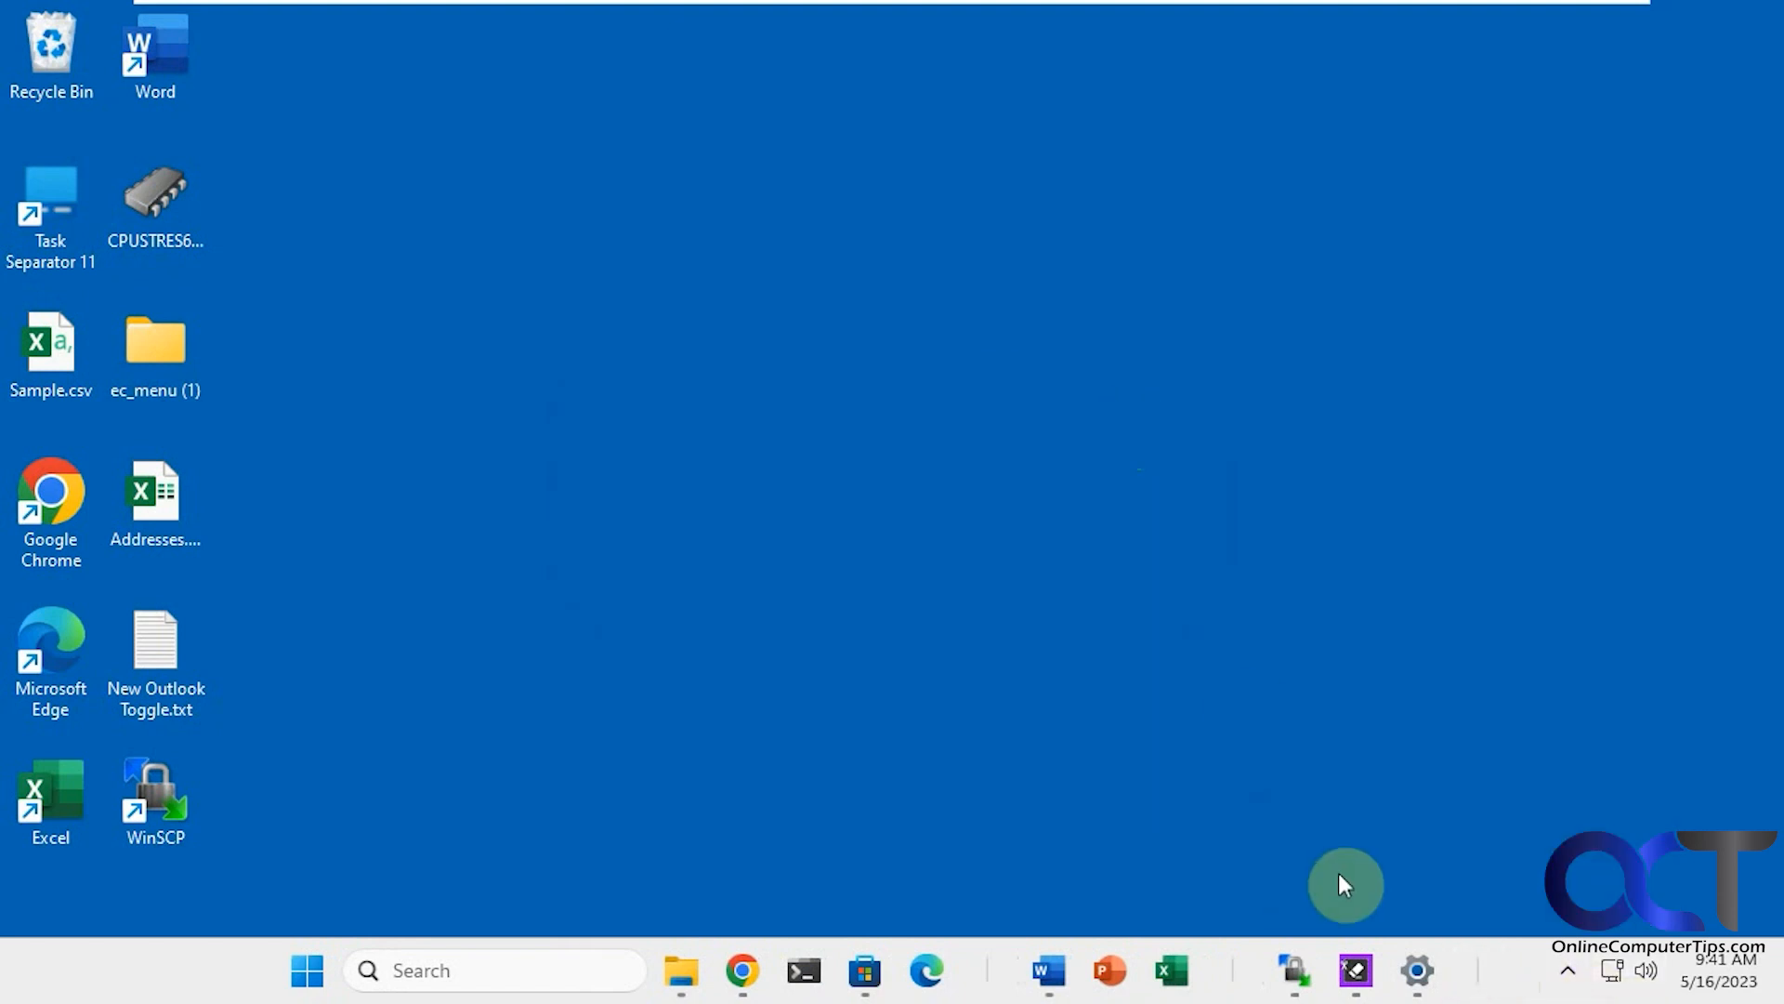
pyautogui.moveTo(1343, 985)
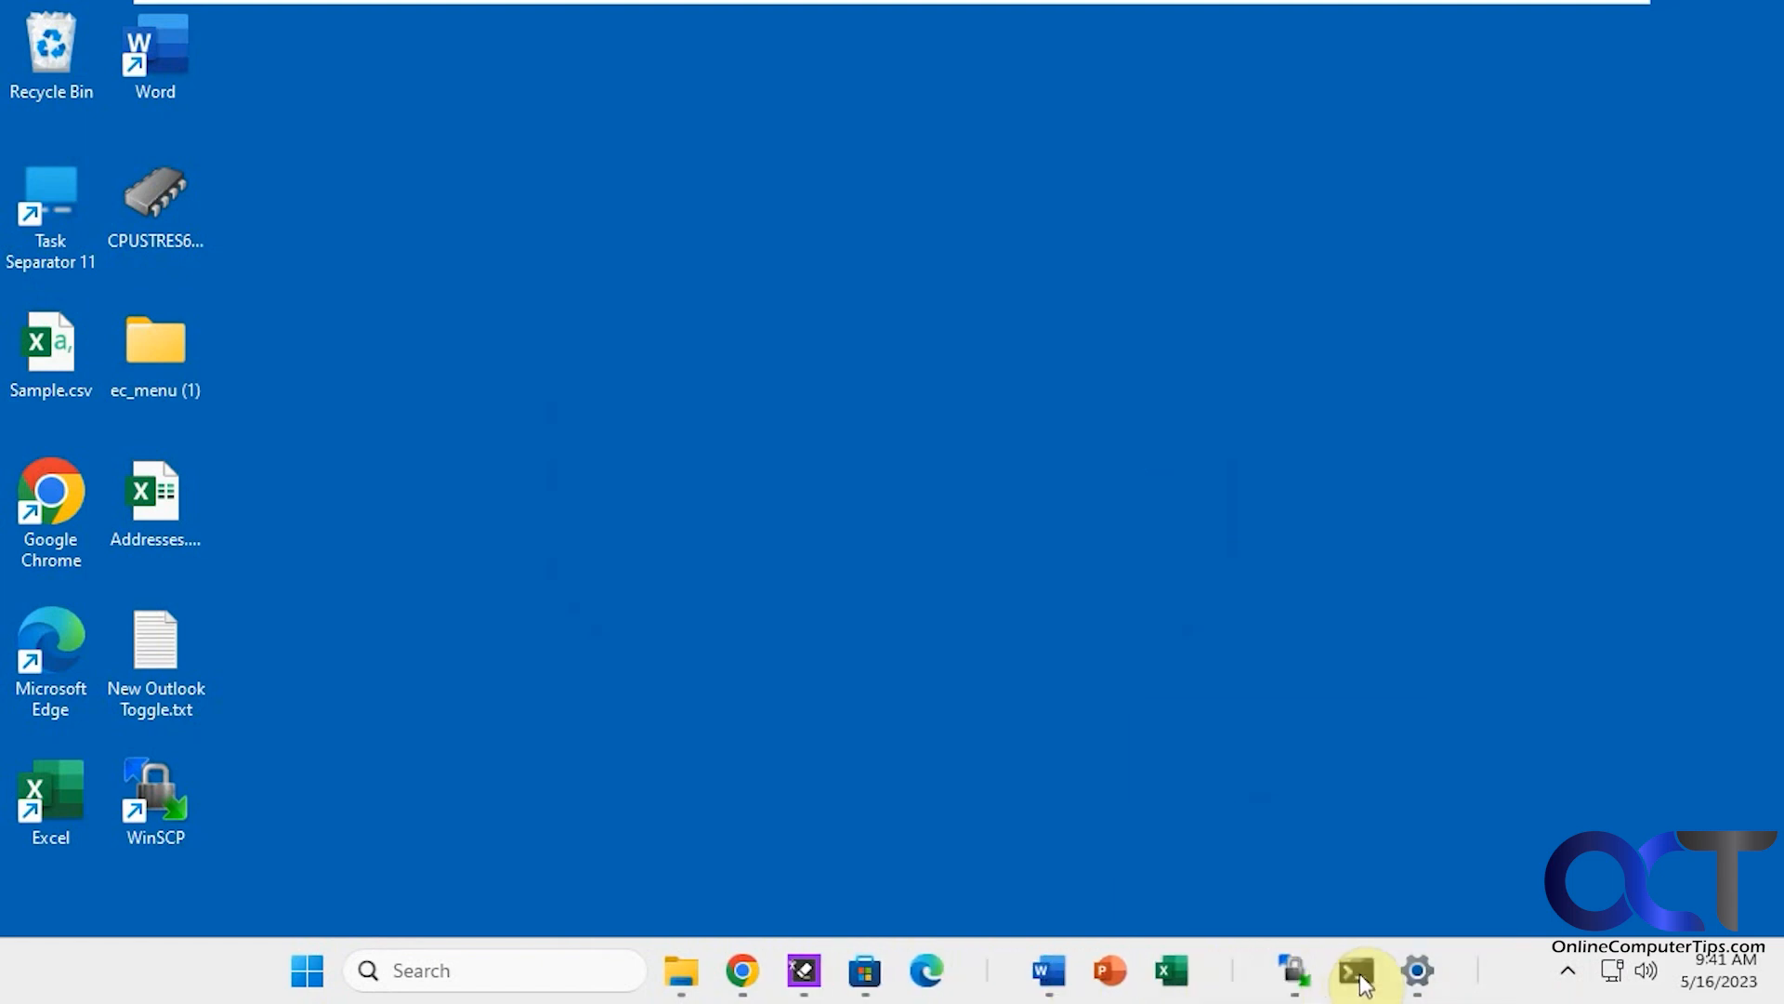
pyautogui.moveTo(803, 970)
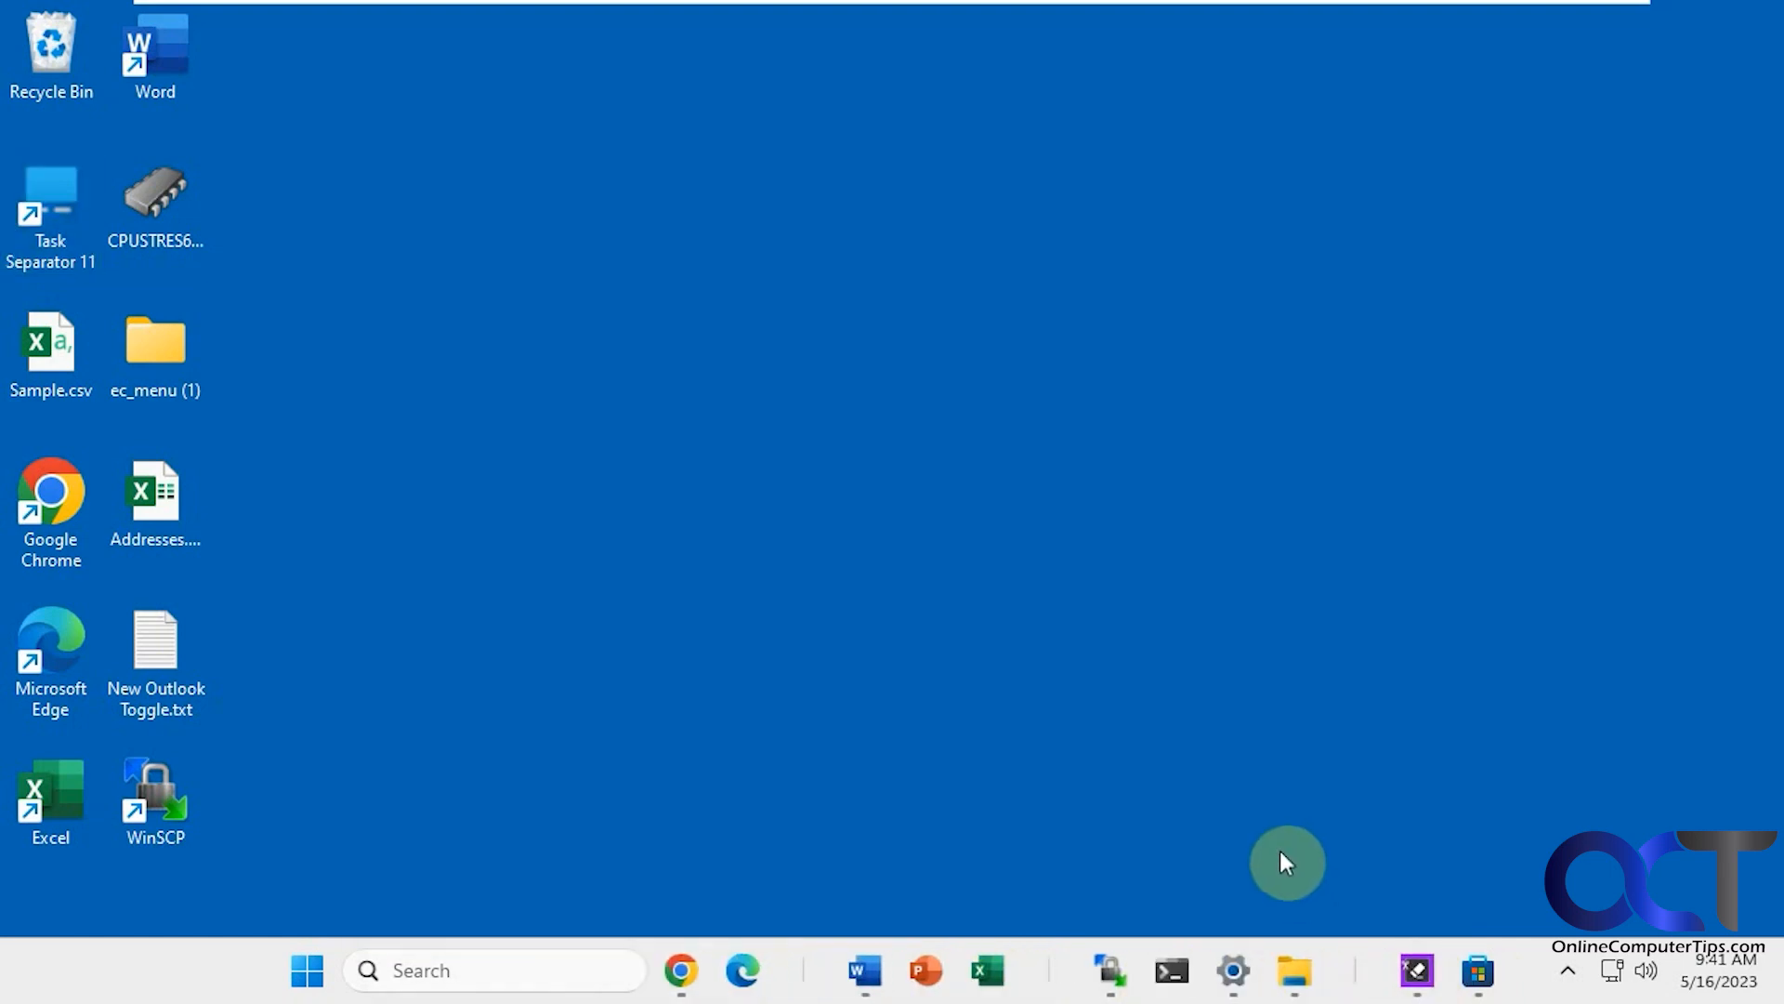
pyautogui.moveTo(1032, 882)
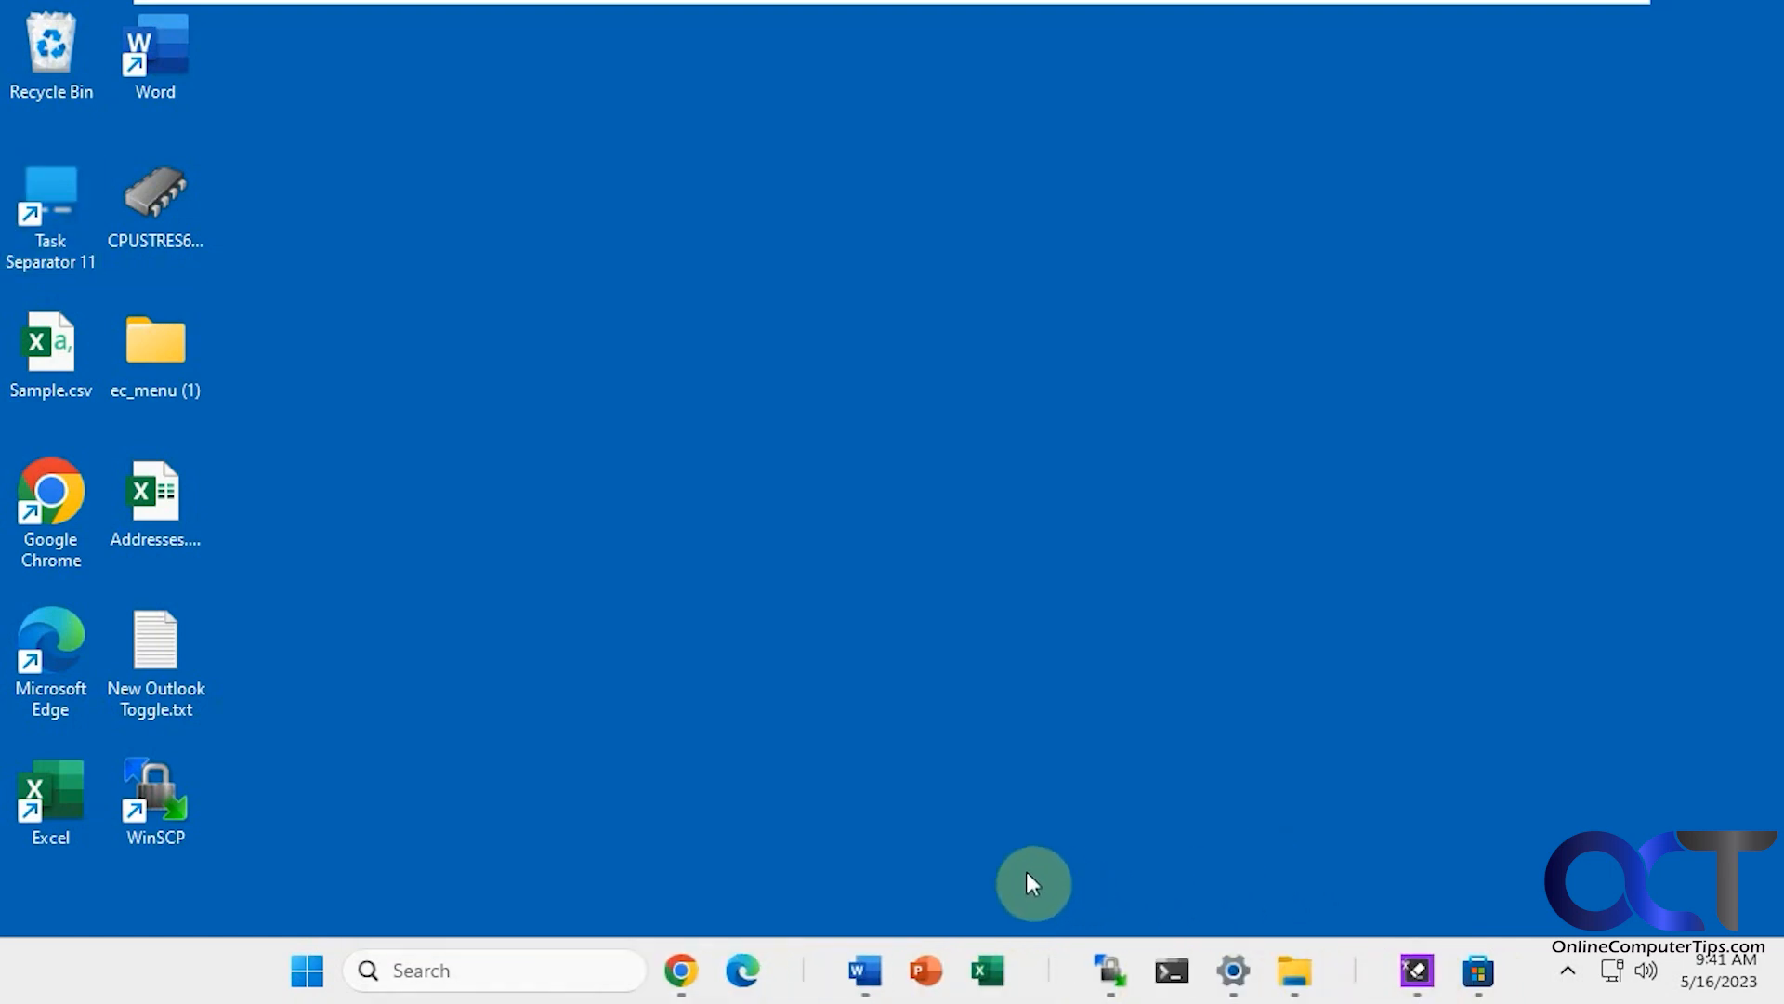
pyautogui.moveTo(1107, 890)
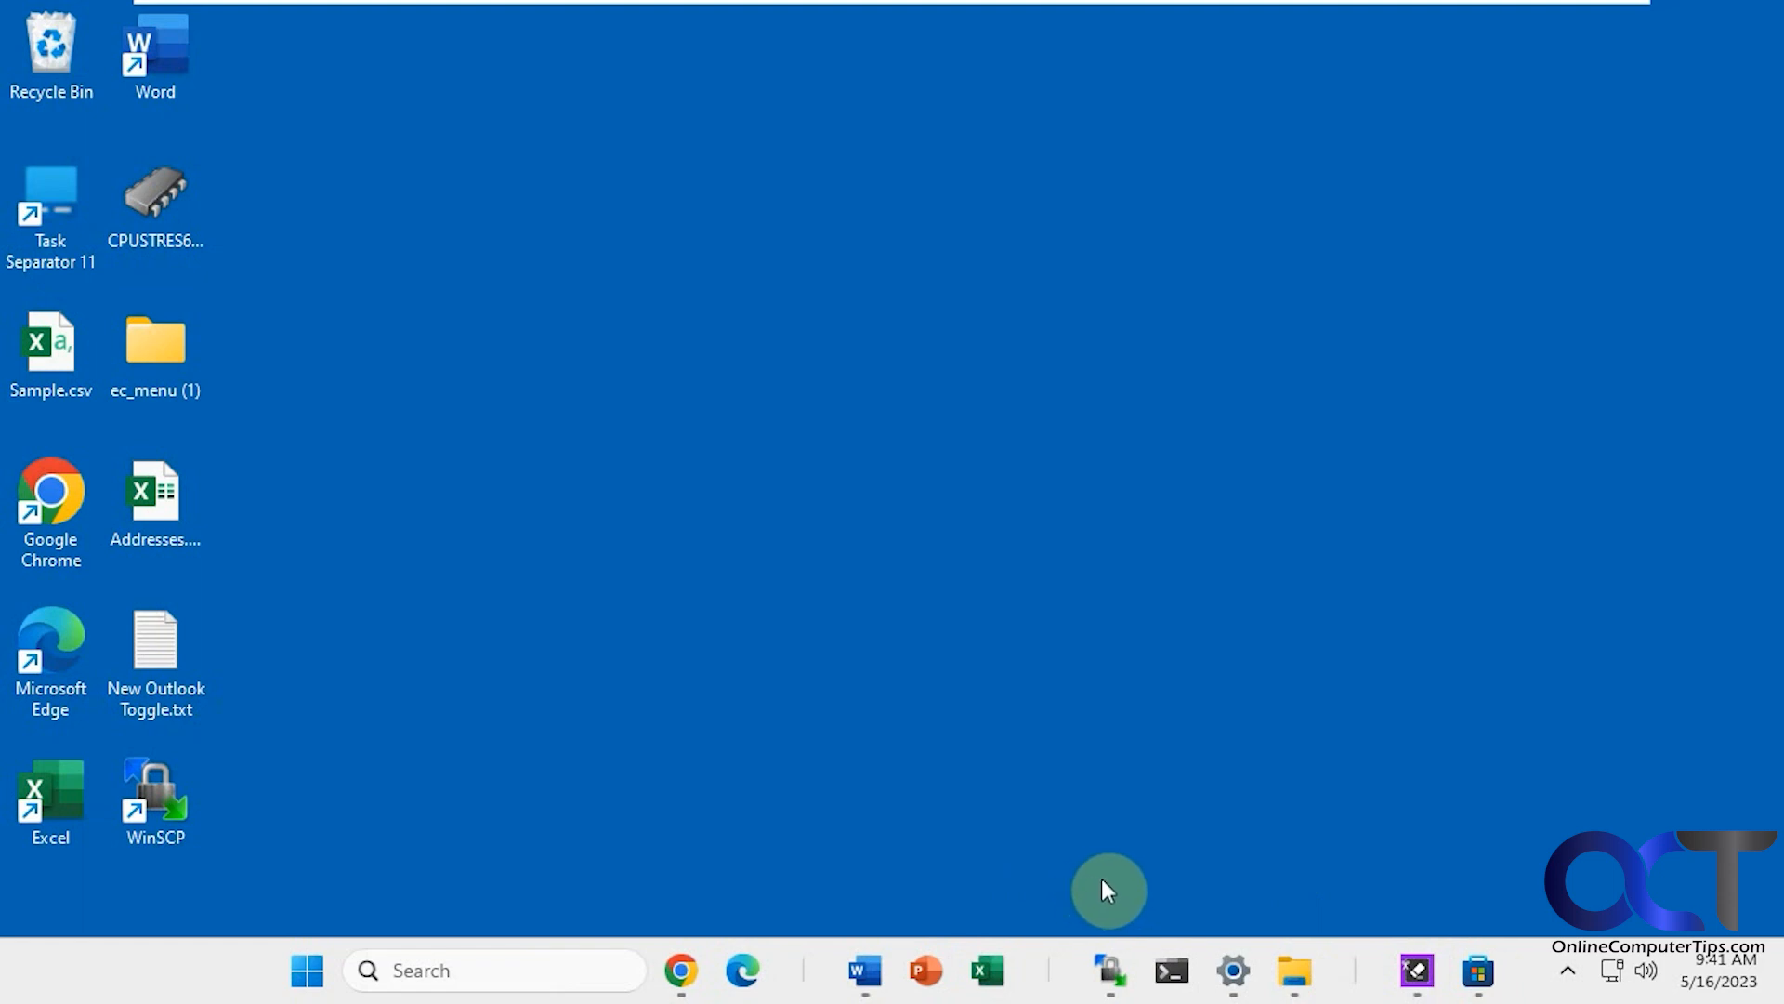
# - Close the Settings window from its taskbar icon's context menu
pyautogui.rightClick(1232, 972)
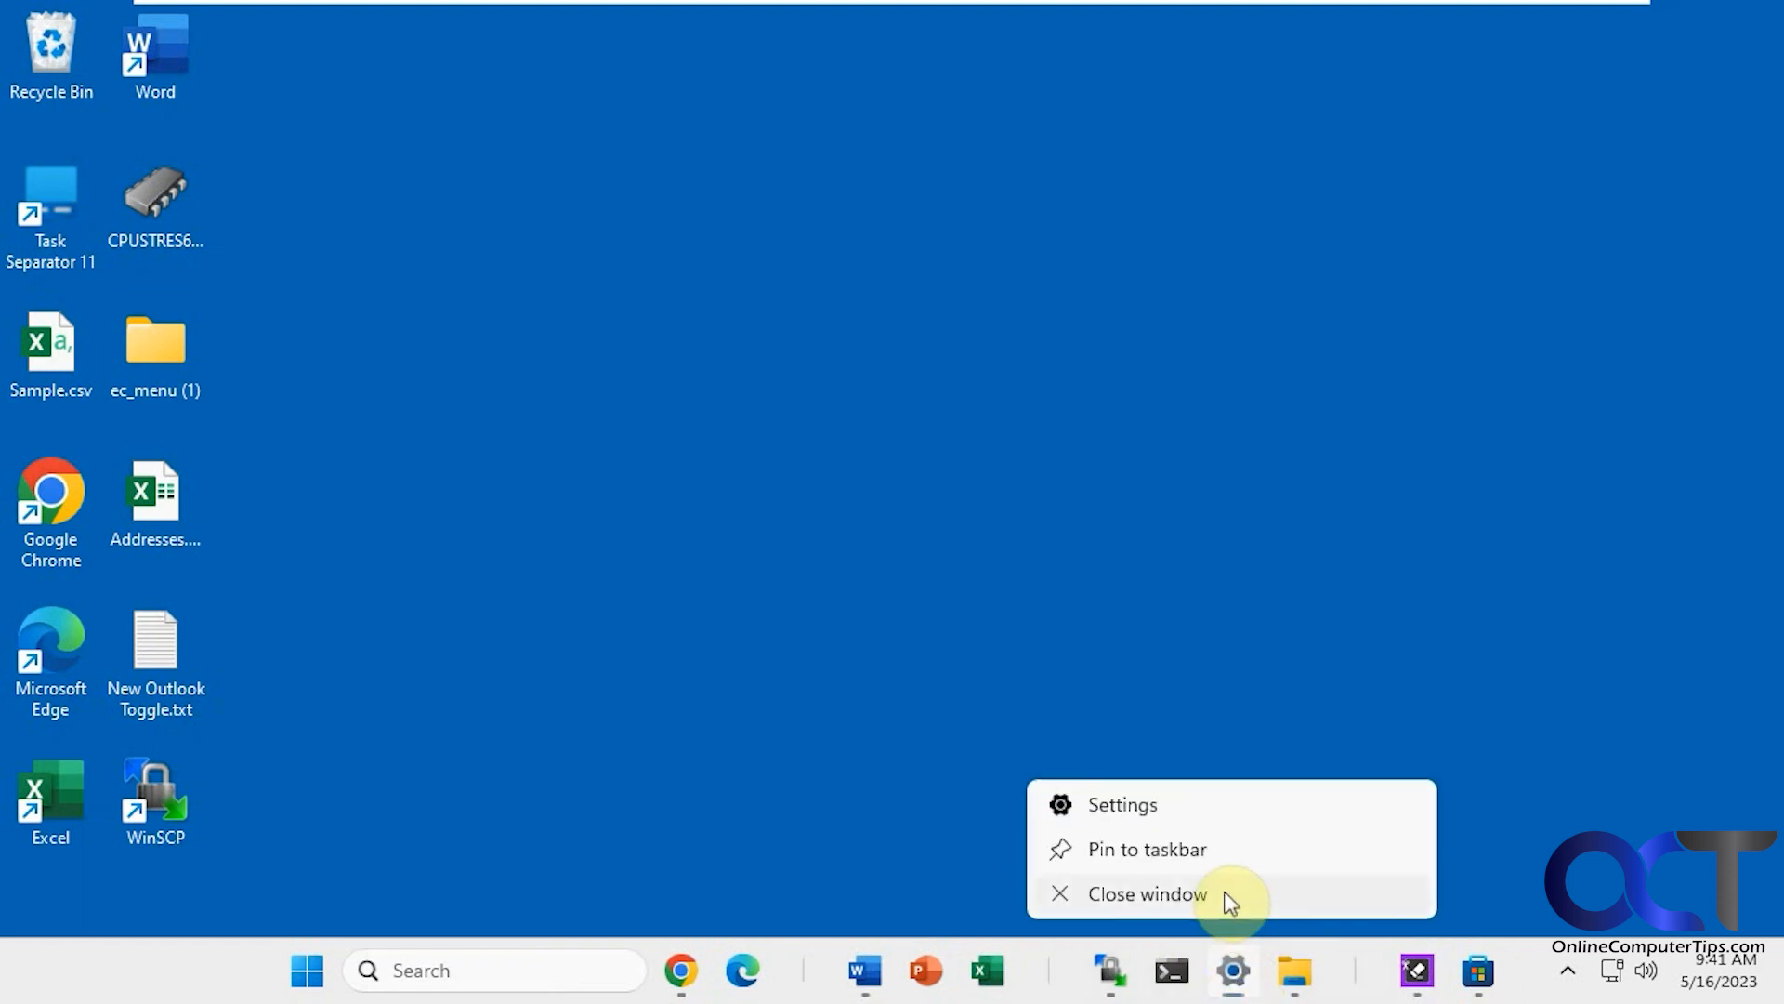
pyautogui.click(1147, 893)
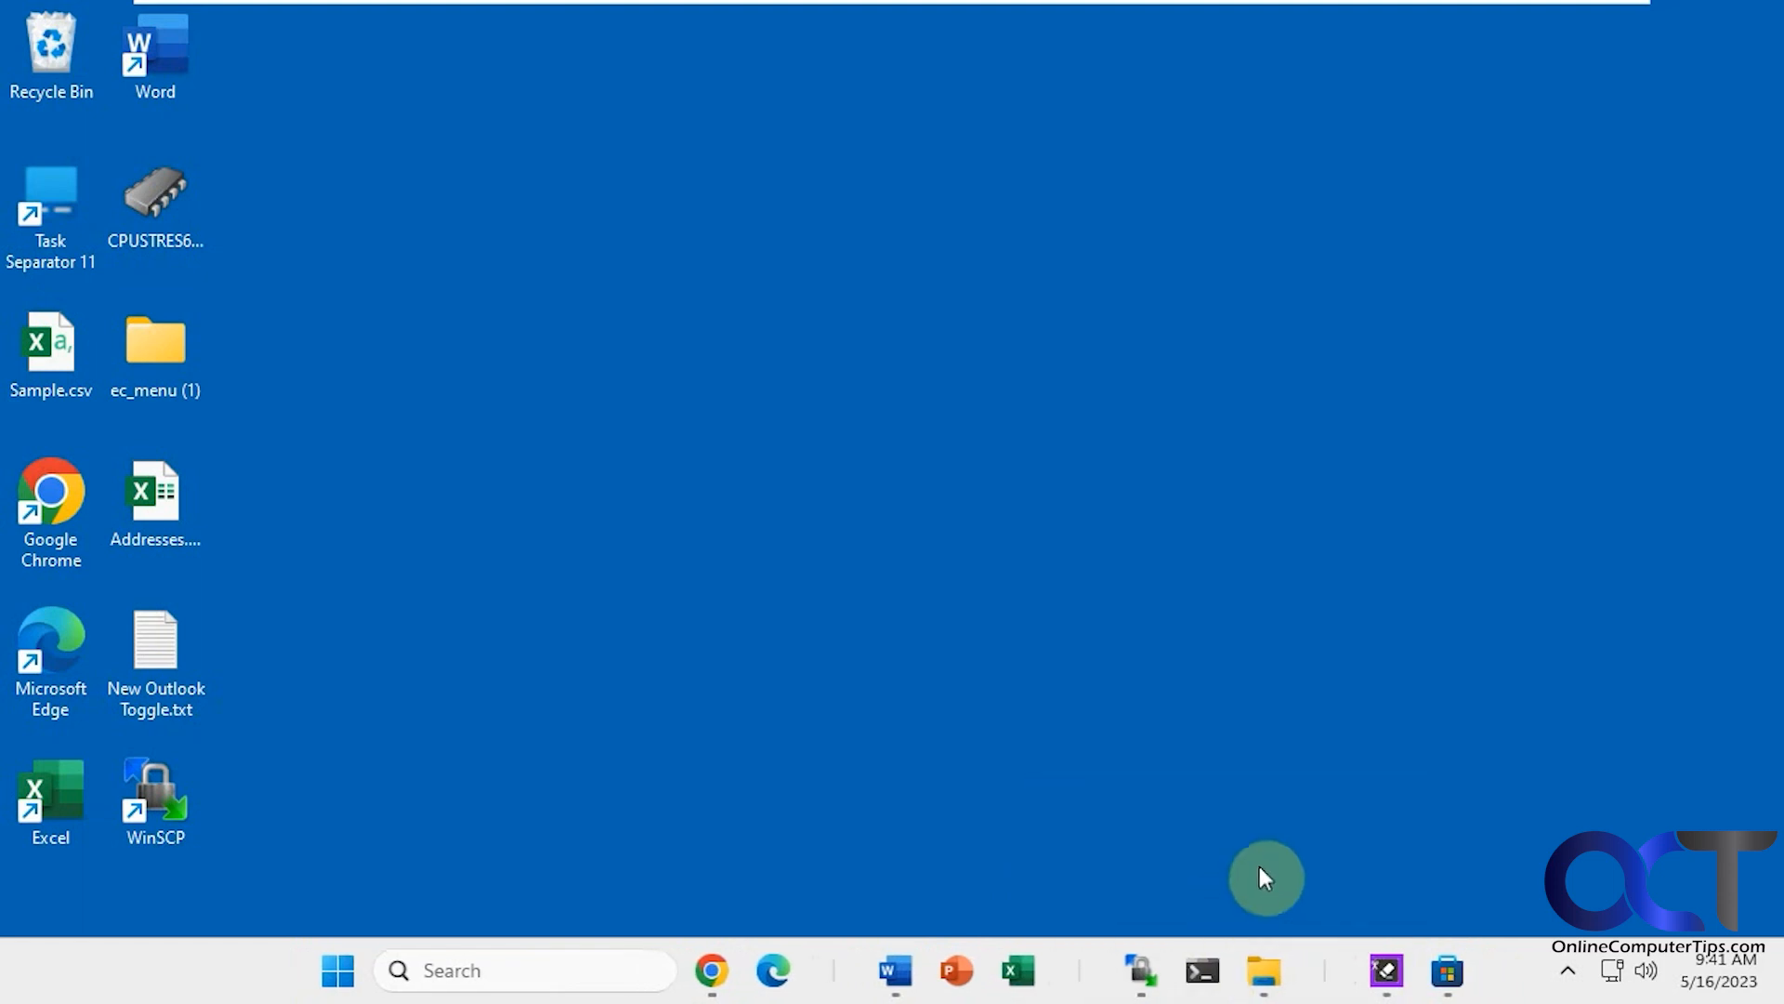
pyautogui.moveTo(1141, 972)
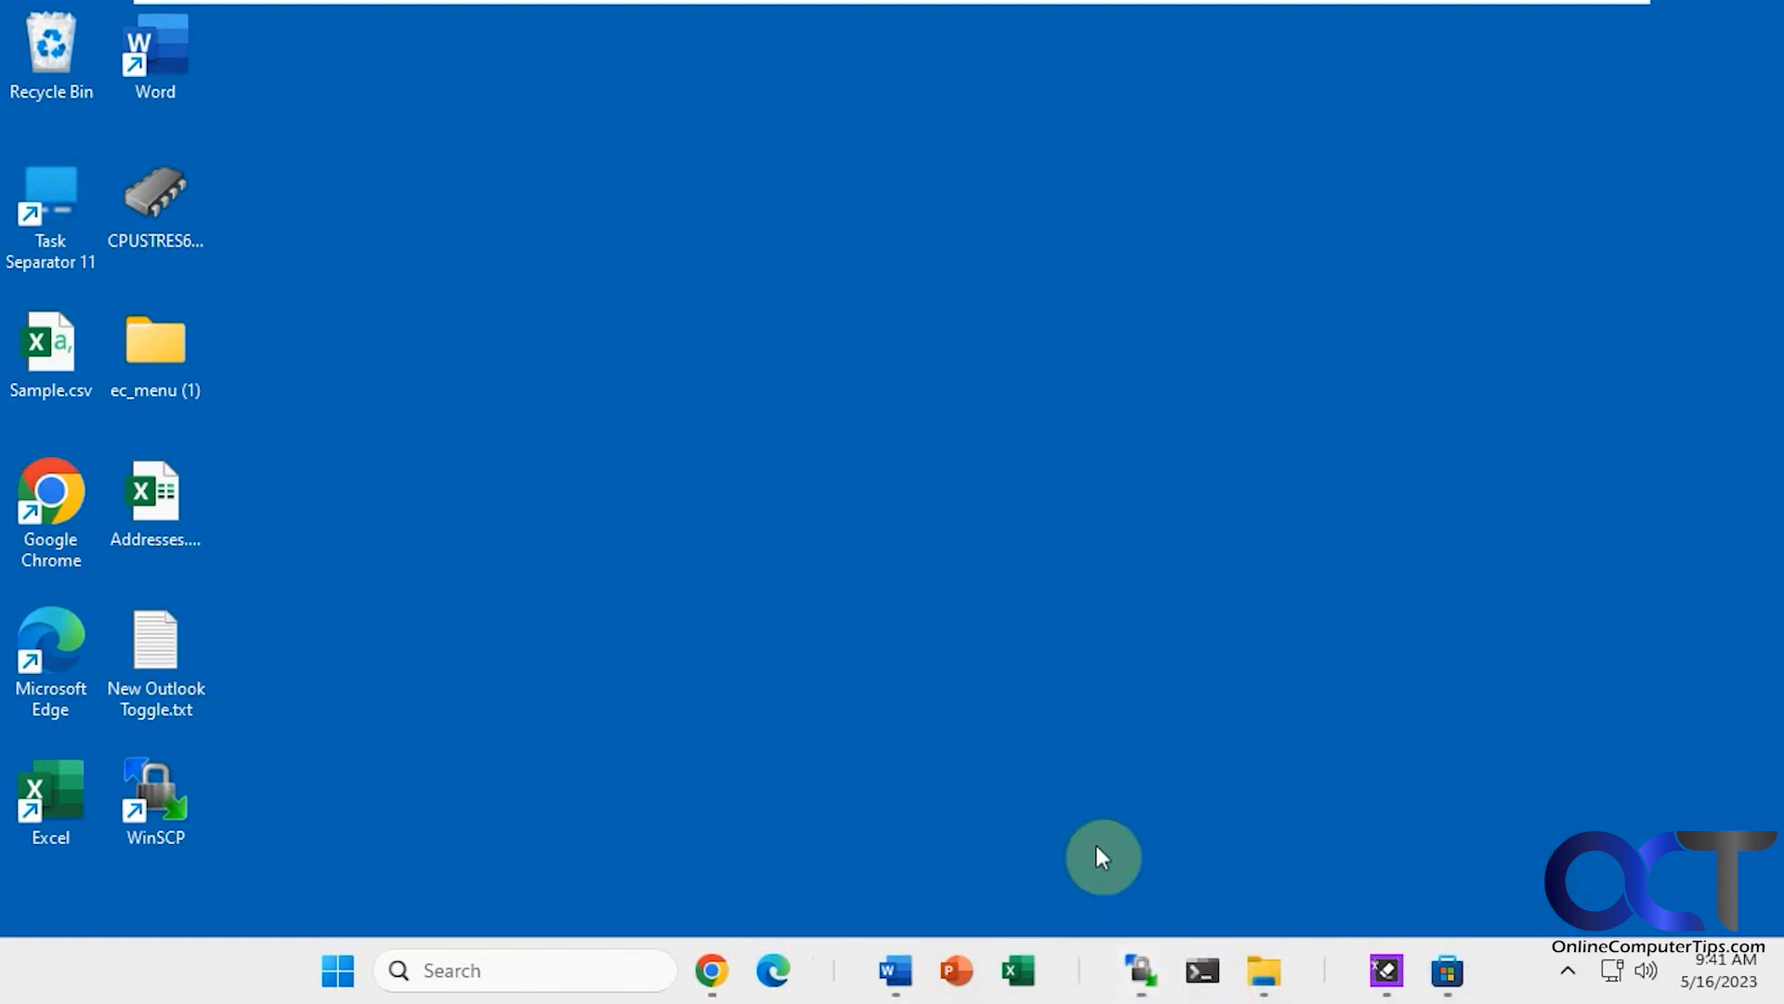
pyautogui.rightClick(1139, 970)
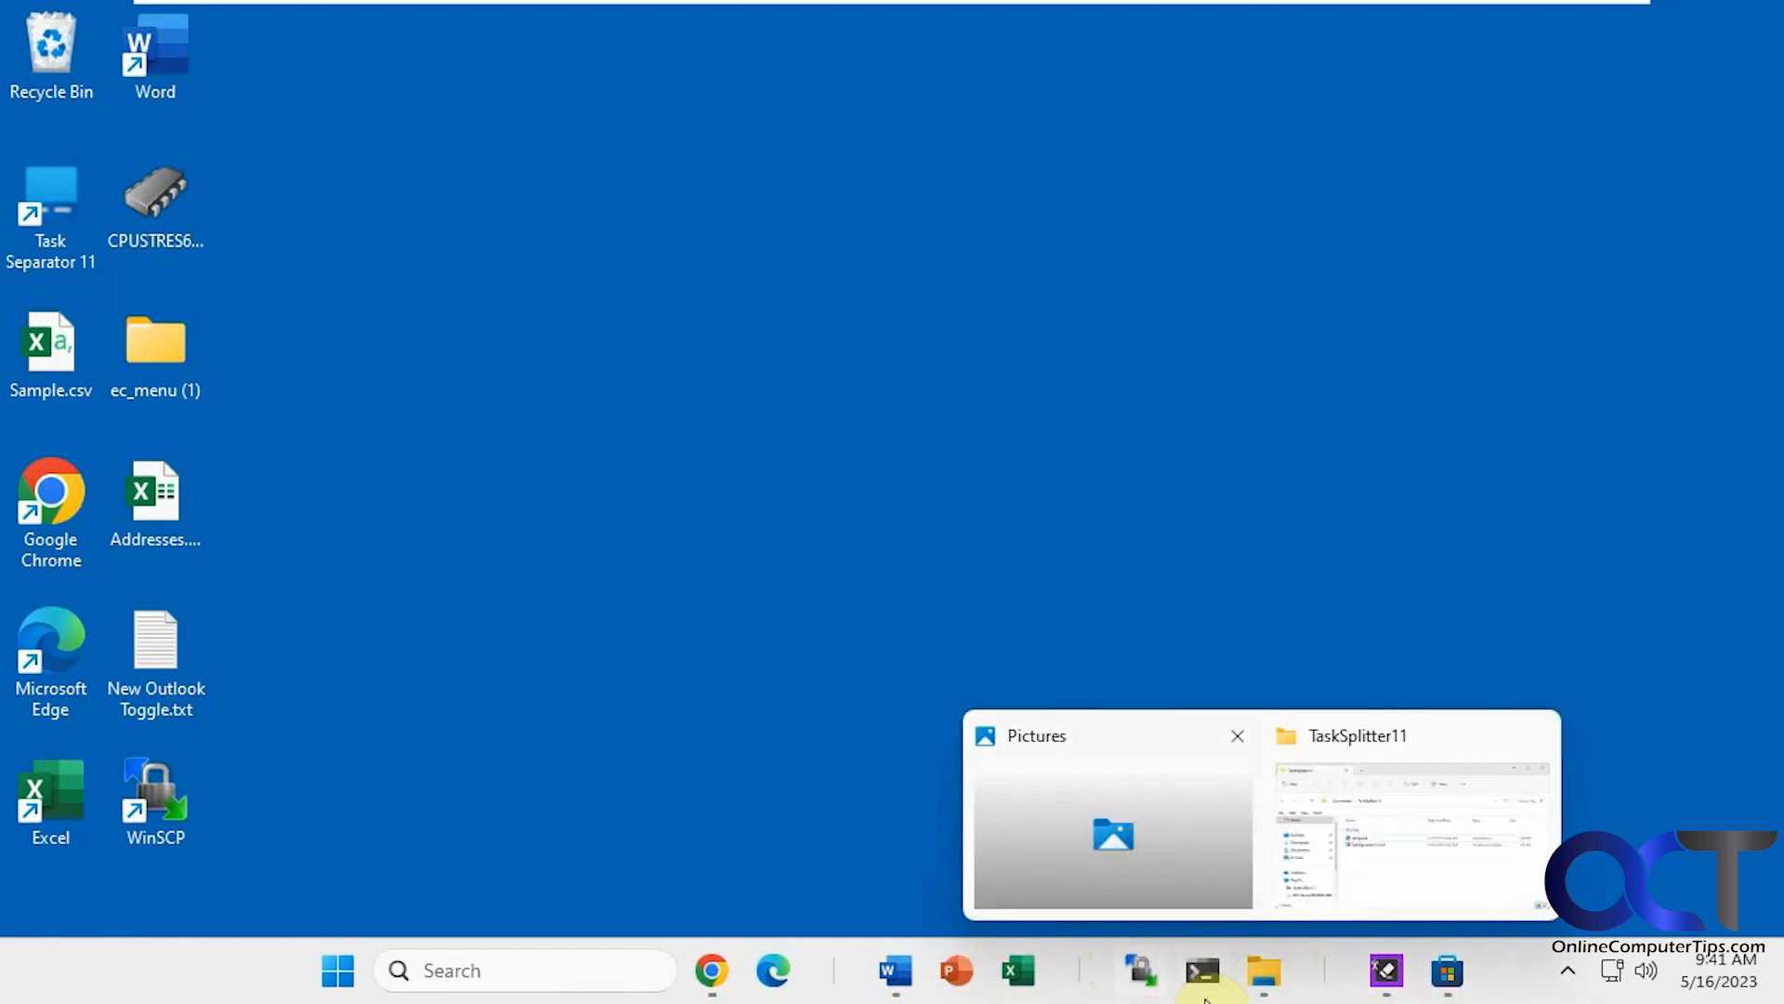
pyautogui.moveTo(882, 644)
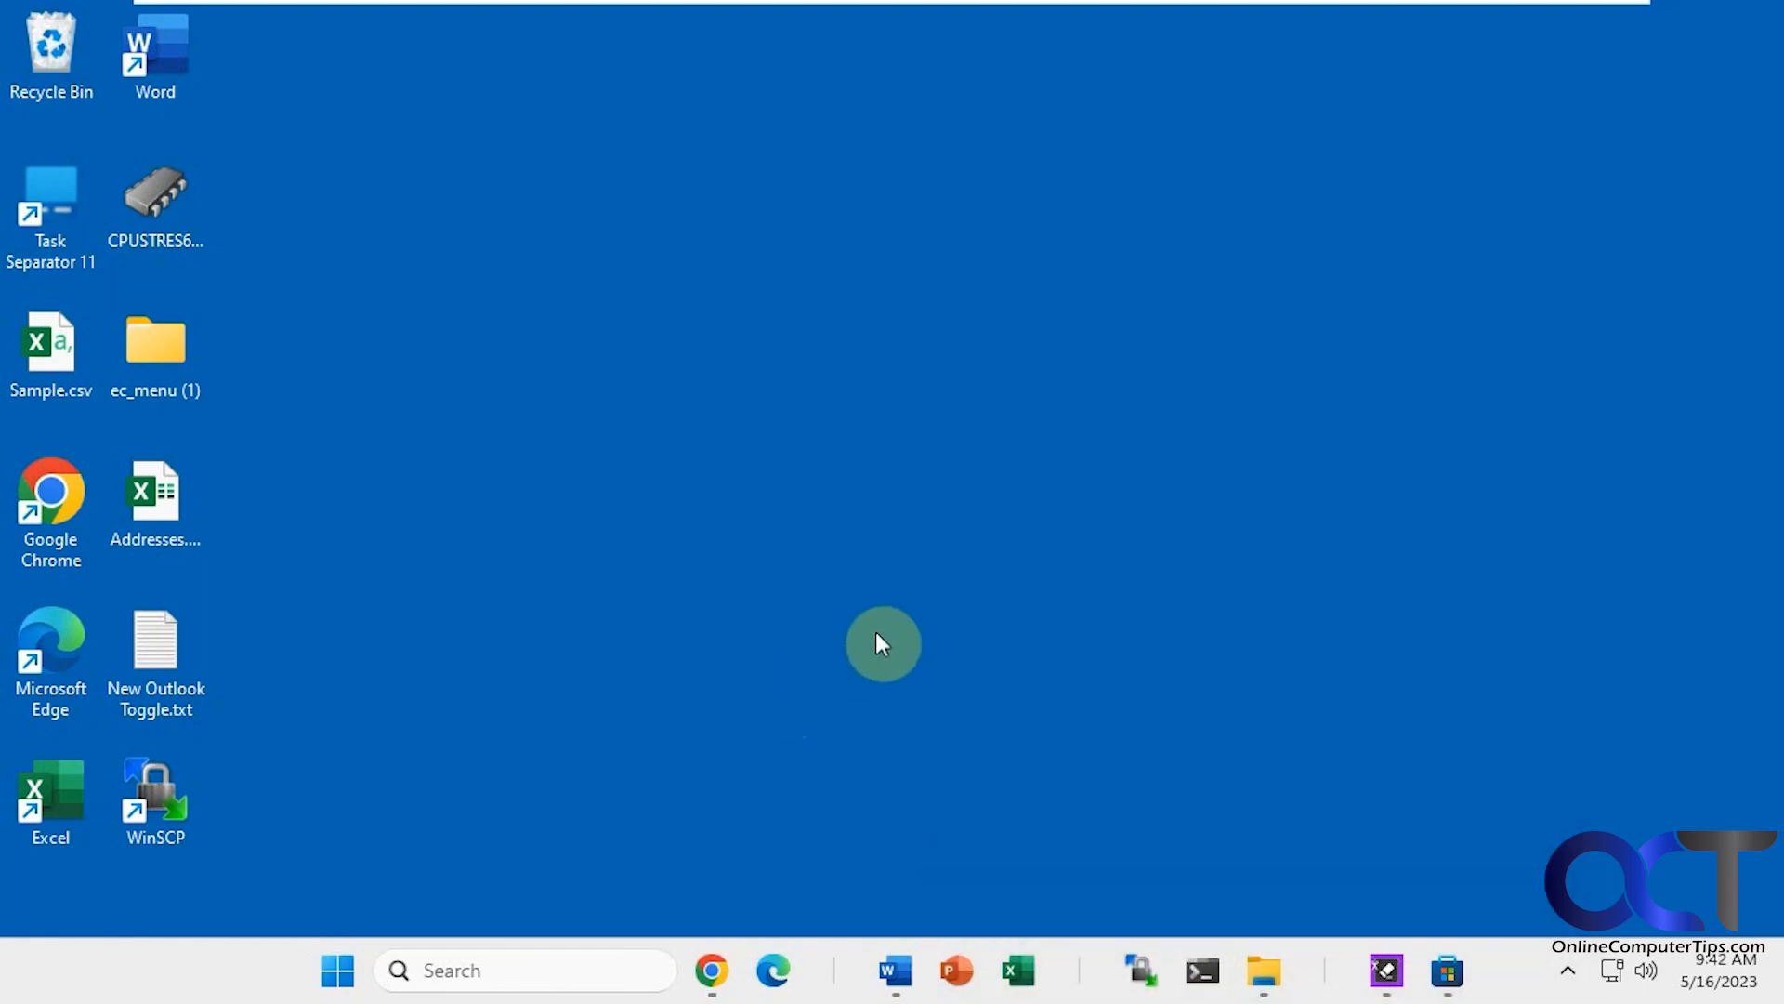
pyautogui.moveTo(933, 891)
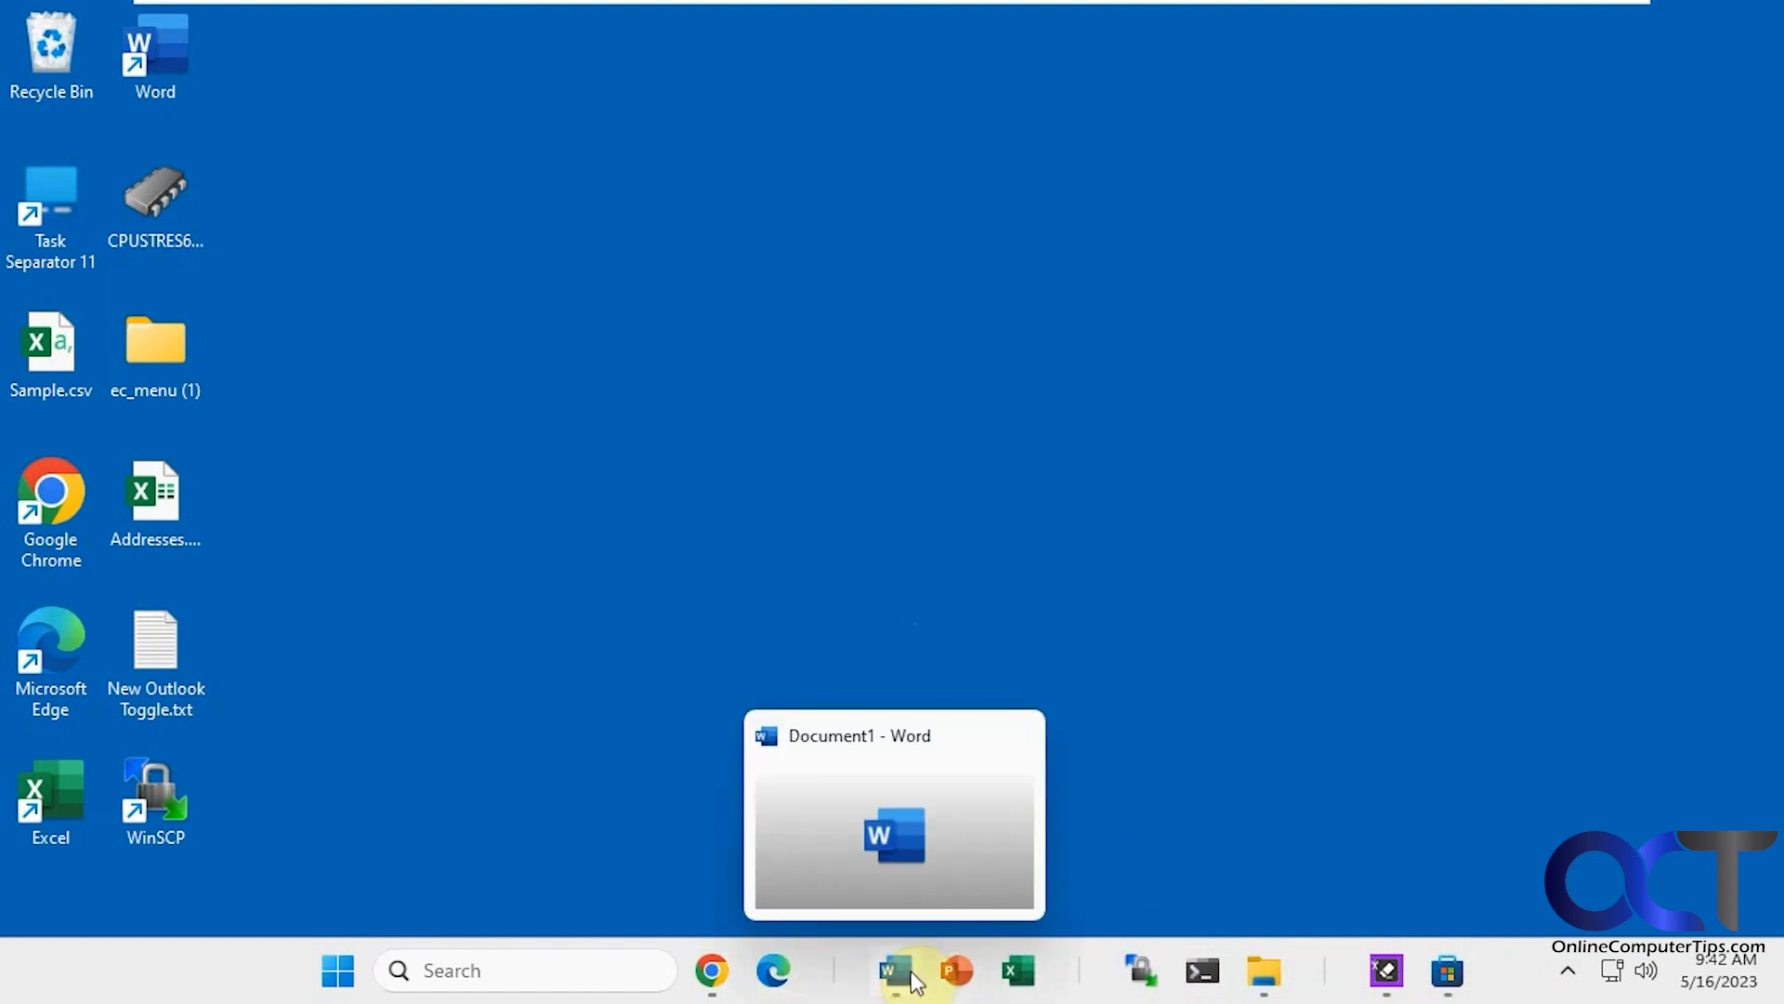
# - Open the context menu of the extra separator after File Explorer
pyautogui.rightClick(1324, 975)
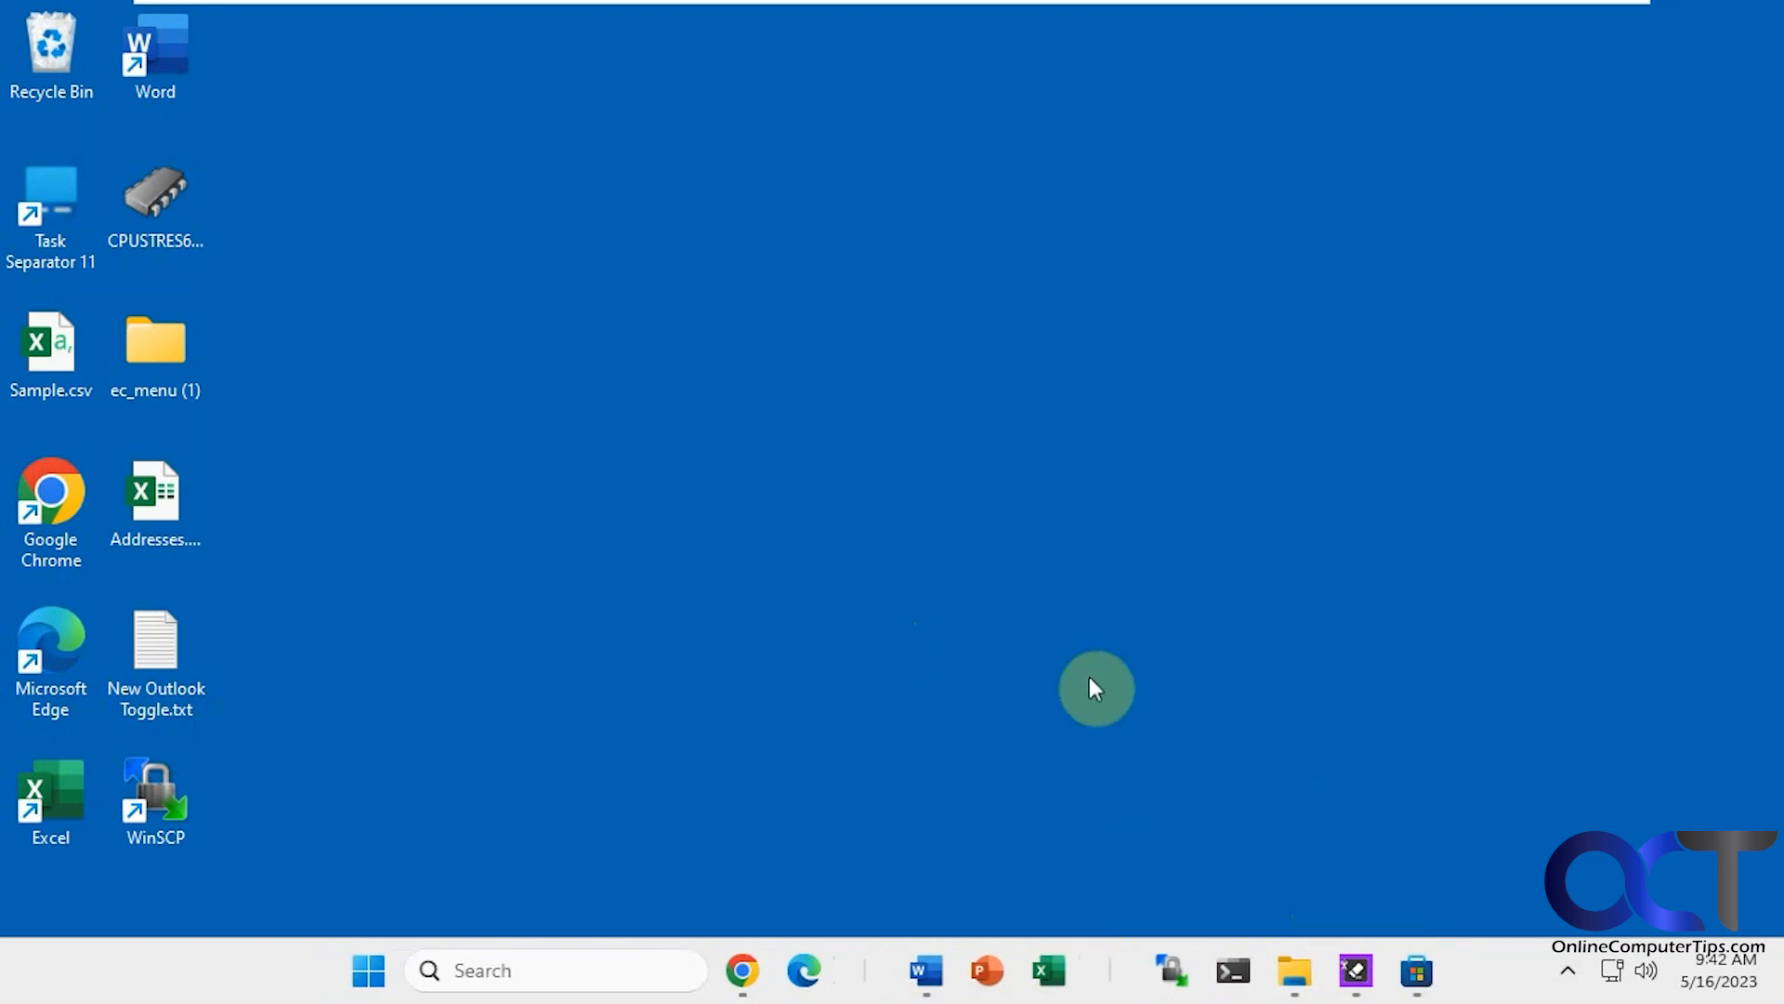
pyautogui.moveTo(1063, 623)
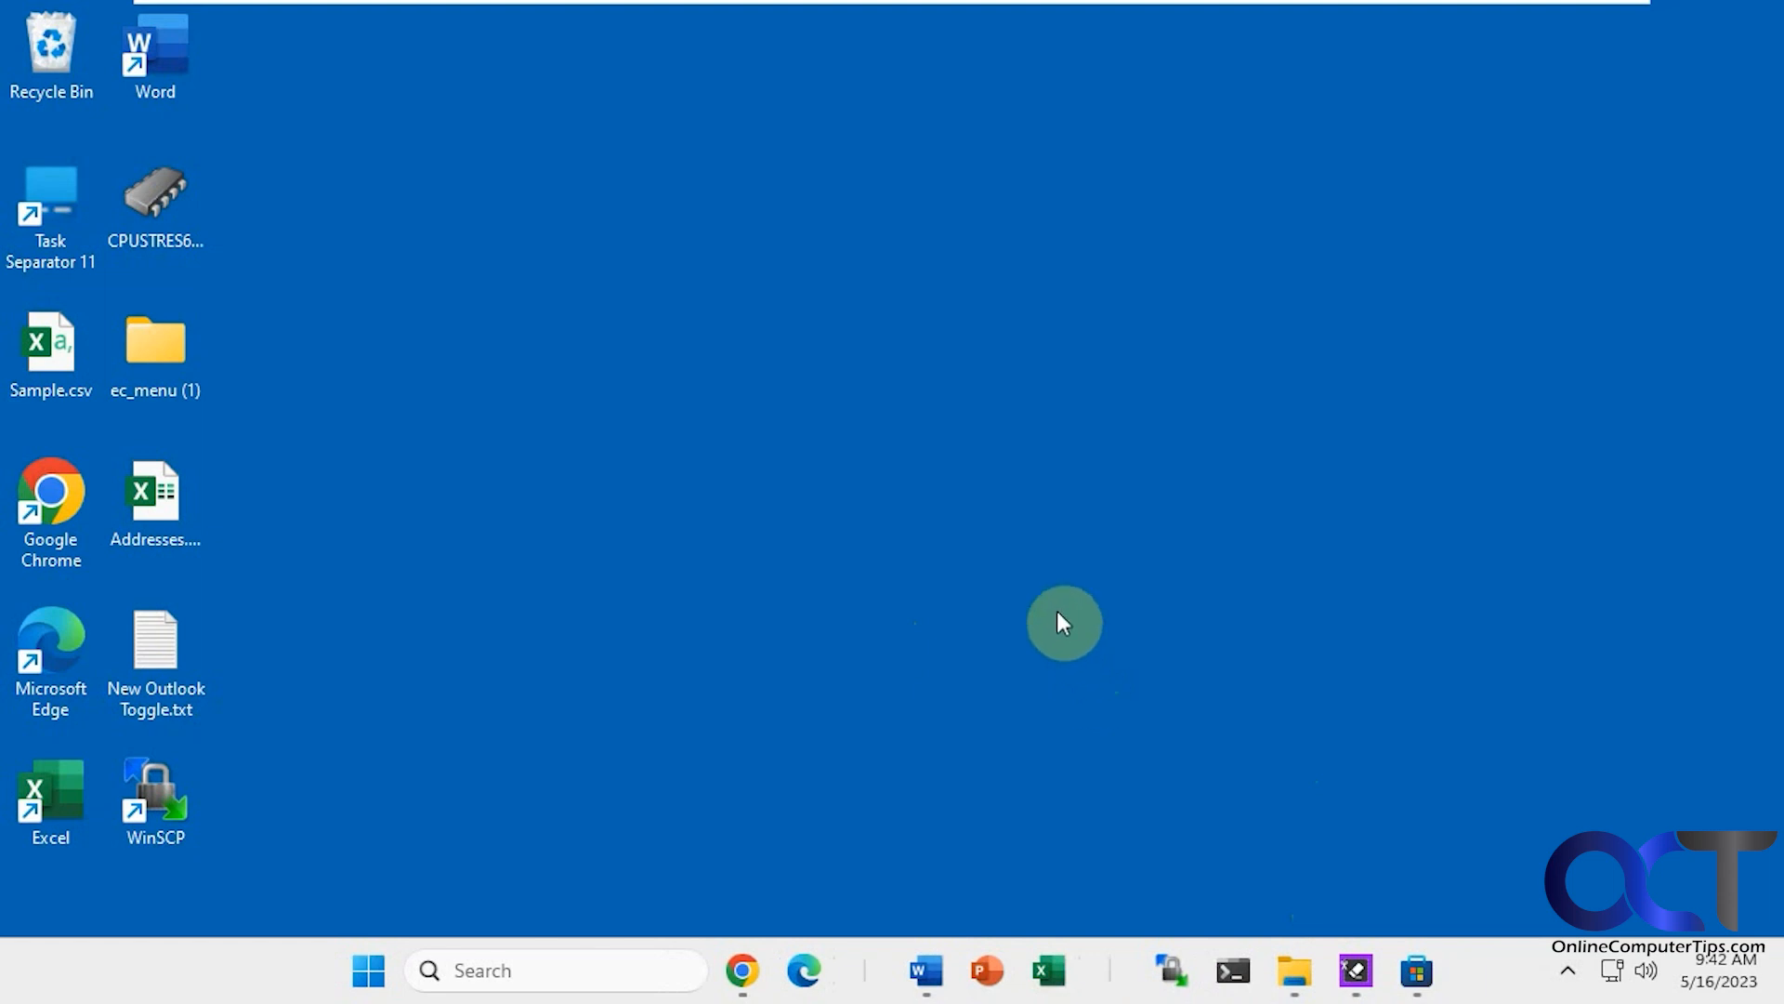
pyautogui.moveTo(1002, 601)
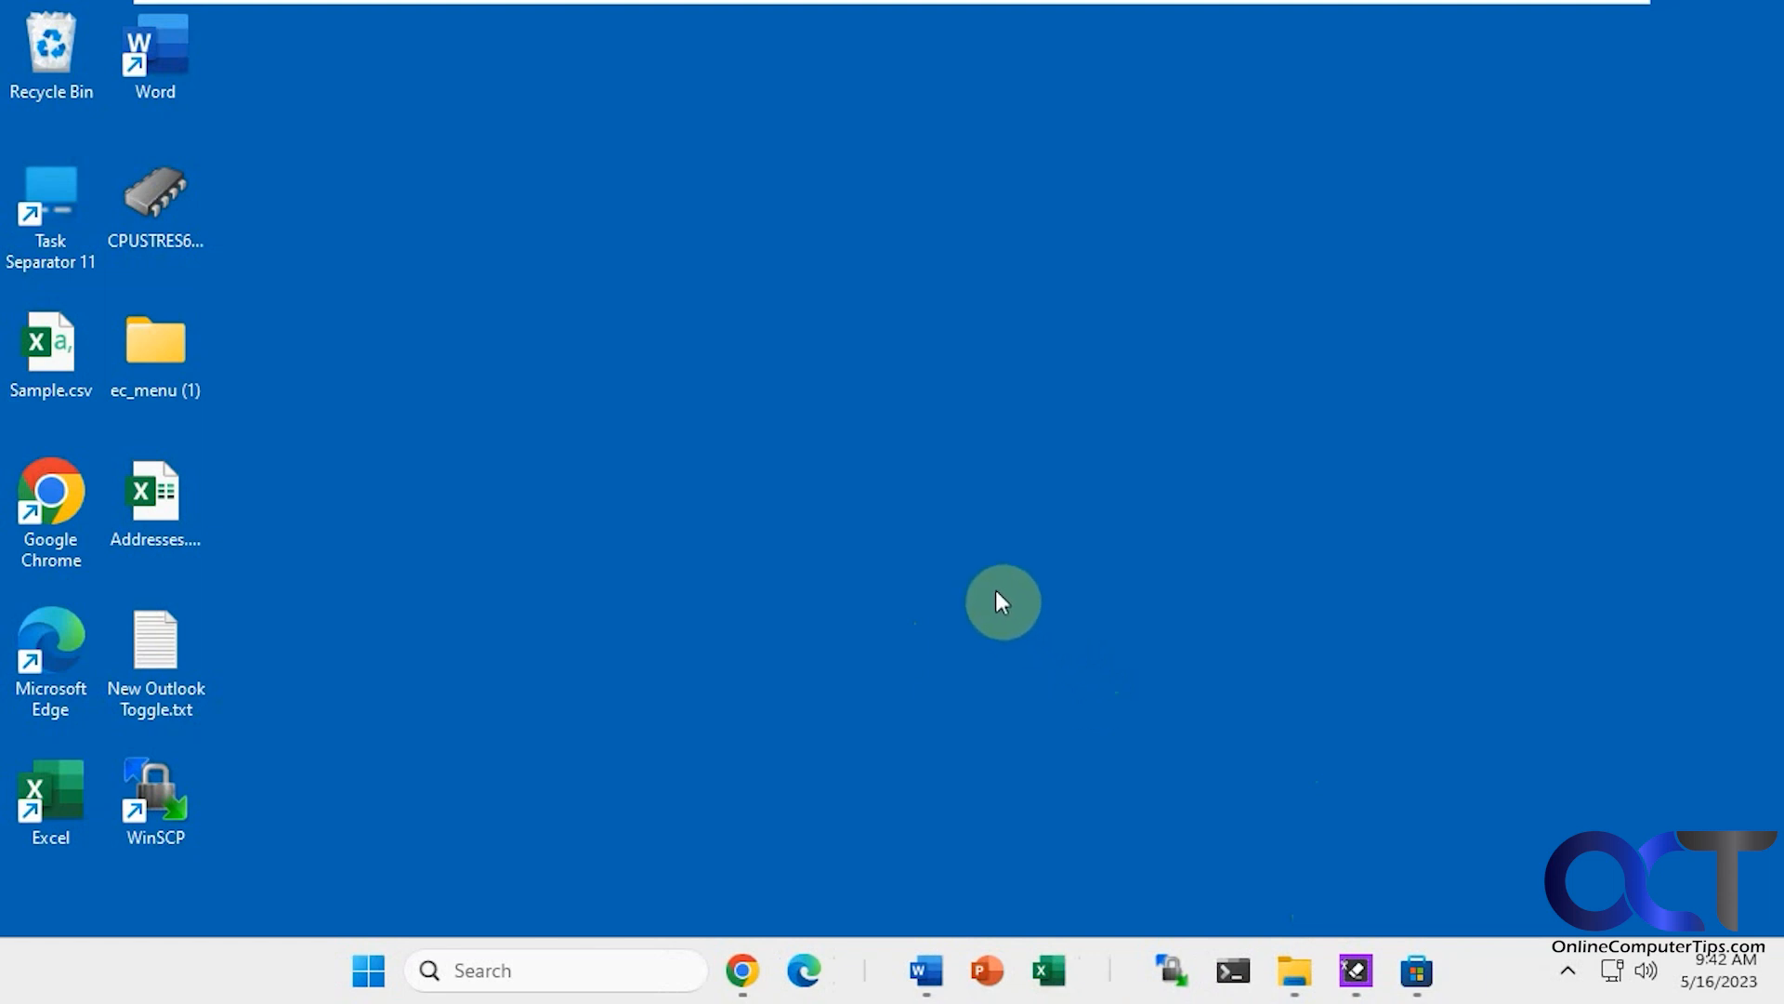